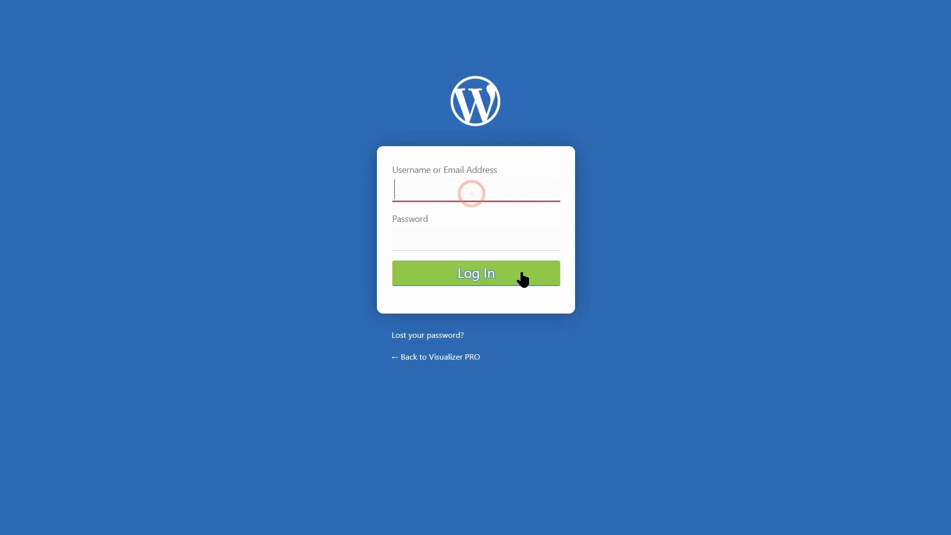
Step: Log in to the WordPress admin area with the administrator username and password
text(admin)
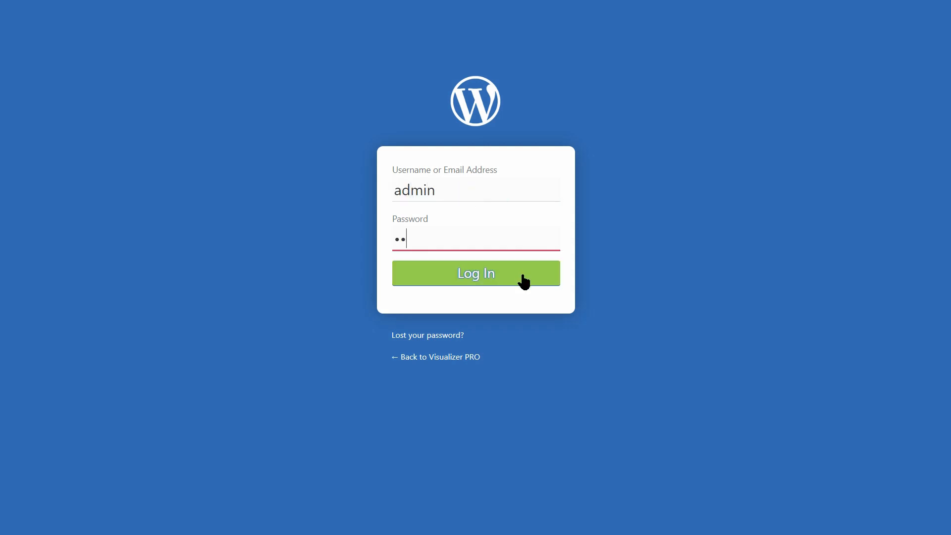
text(password)
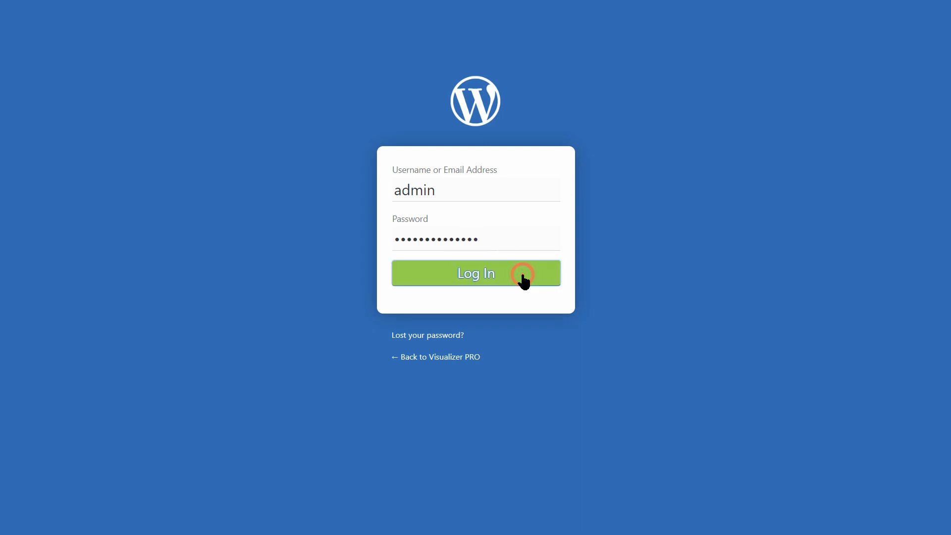
click(475, 274)
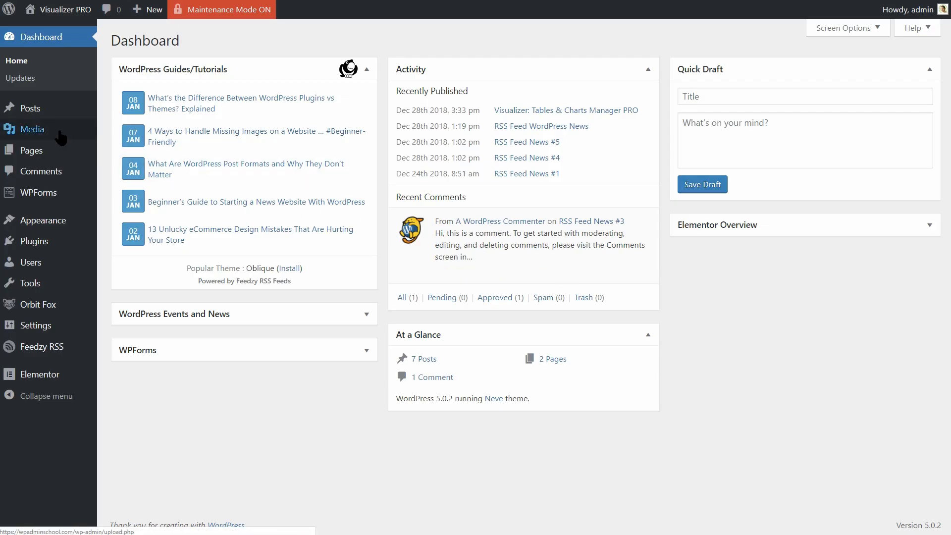
mouse_move(30, 129)
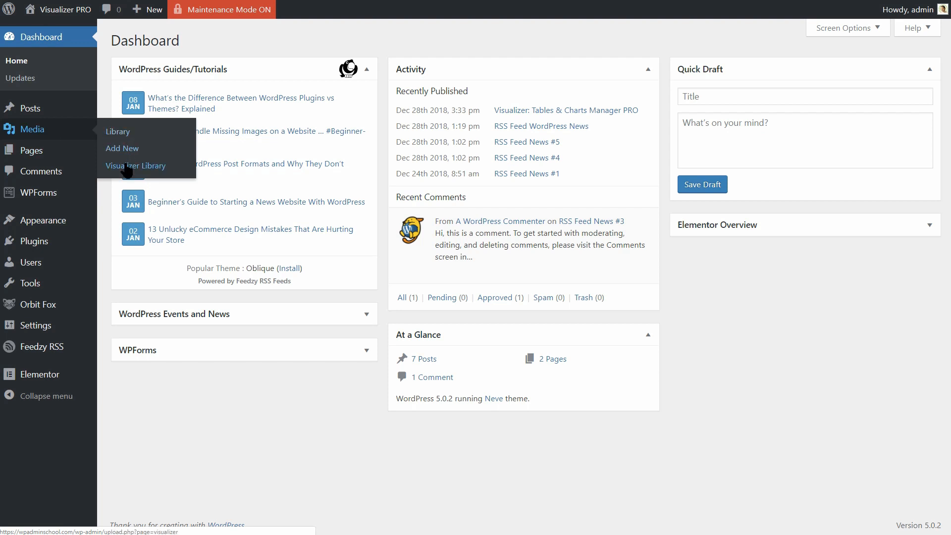
Step: Open the Visualizer Library under Media, listing charts #49 and #37
click(136, 165)
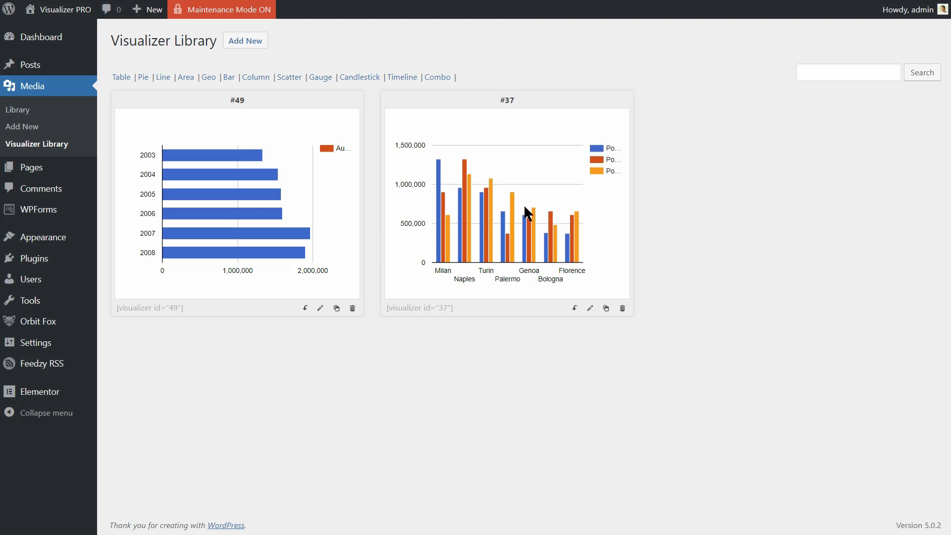
mouse_move(495, 355)
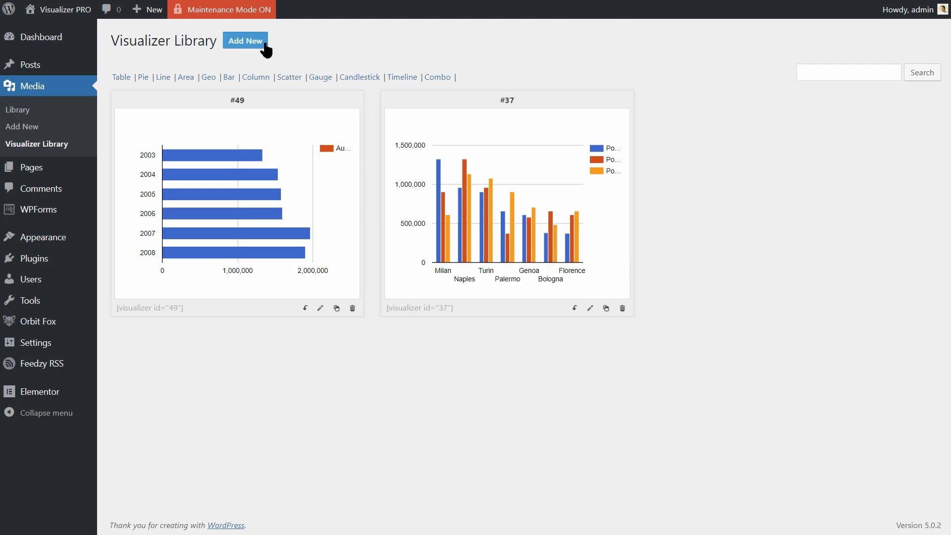
mouse_move(576, 312)
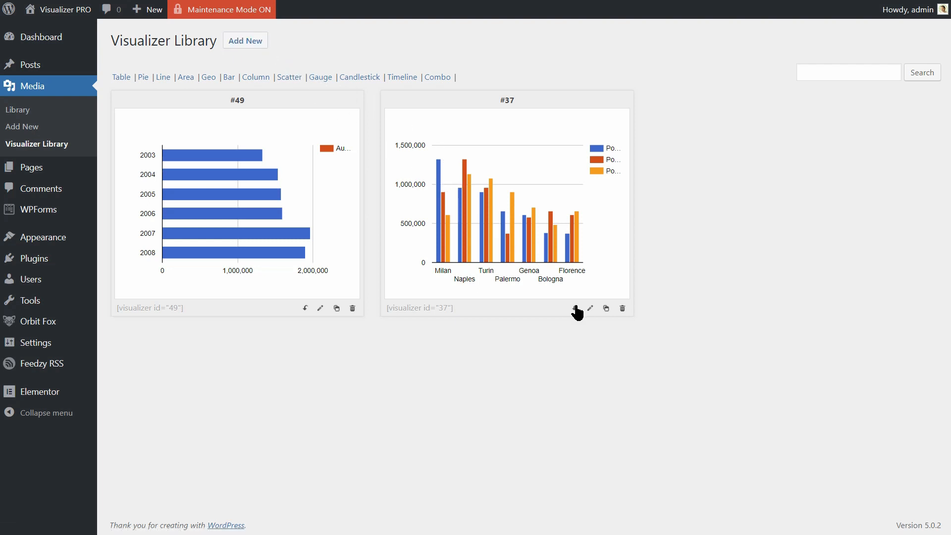
Step: Edit chart #37 and set 'Who can see this chart?' to the administrator role only
click(588, 308)
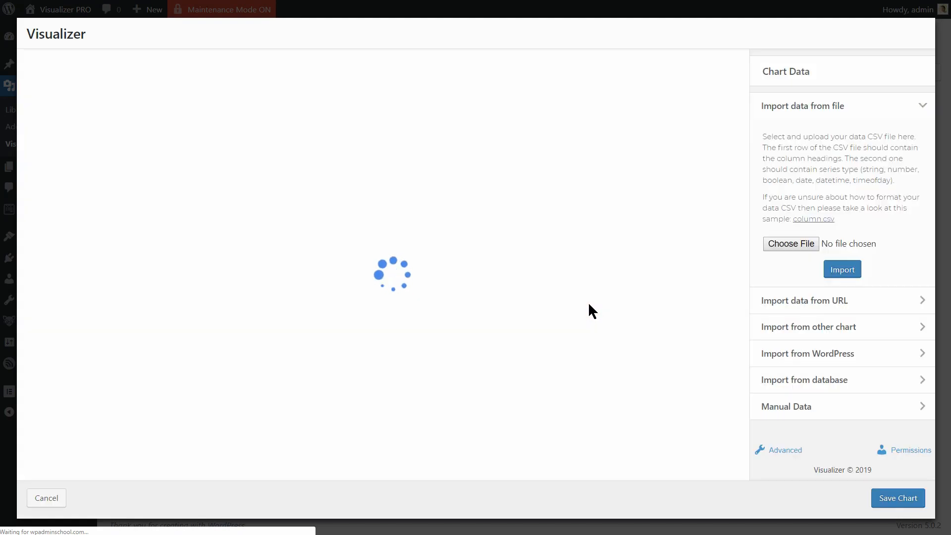
click(909, 450)
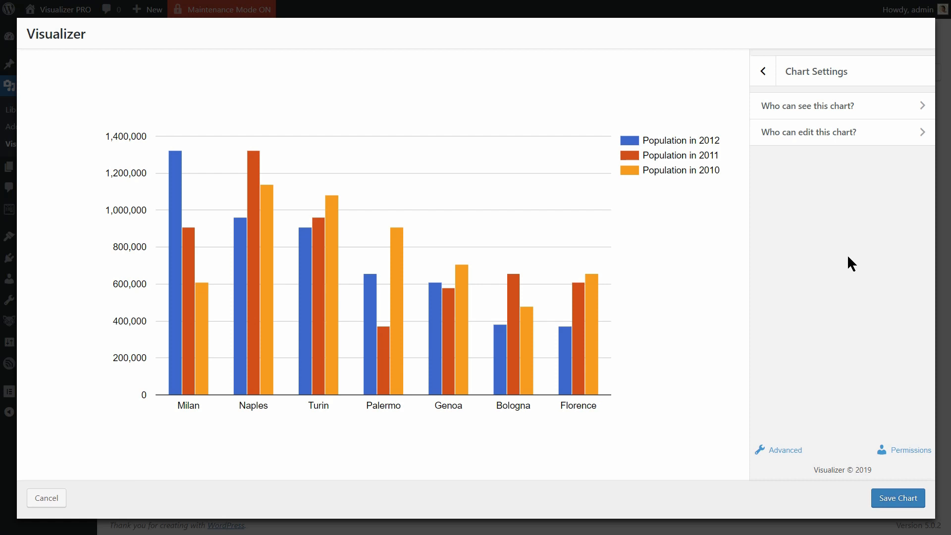
mouse_move(858, 159)
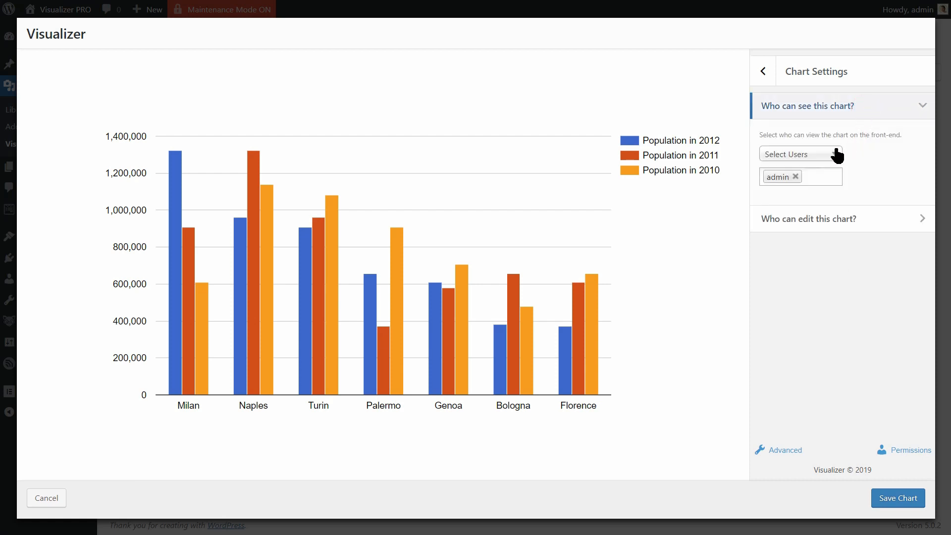
click(797, 154)
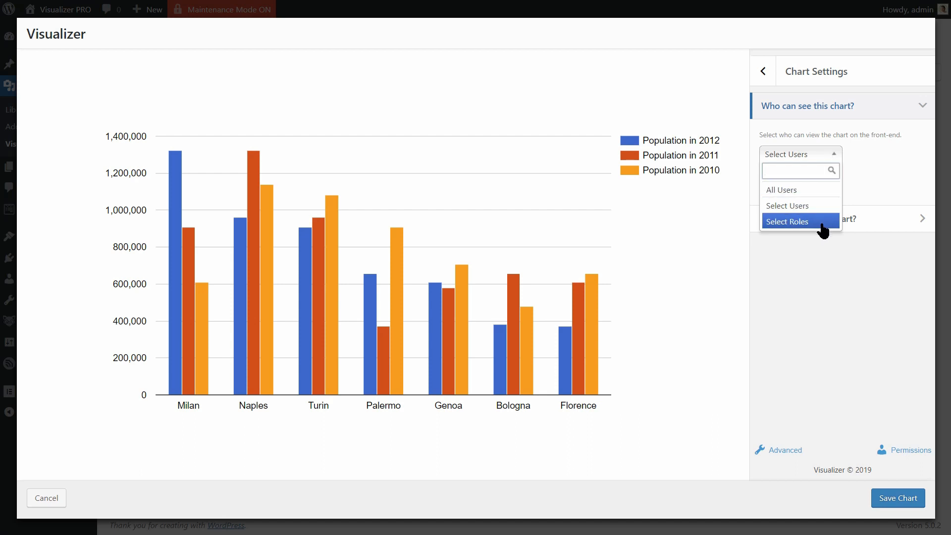
mouse_move(820, 226)
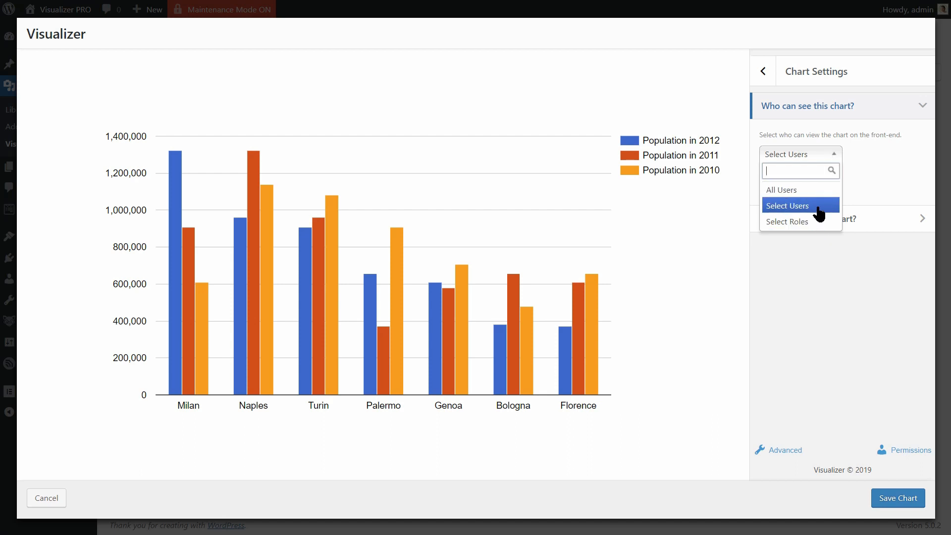
click(787, 206)
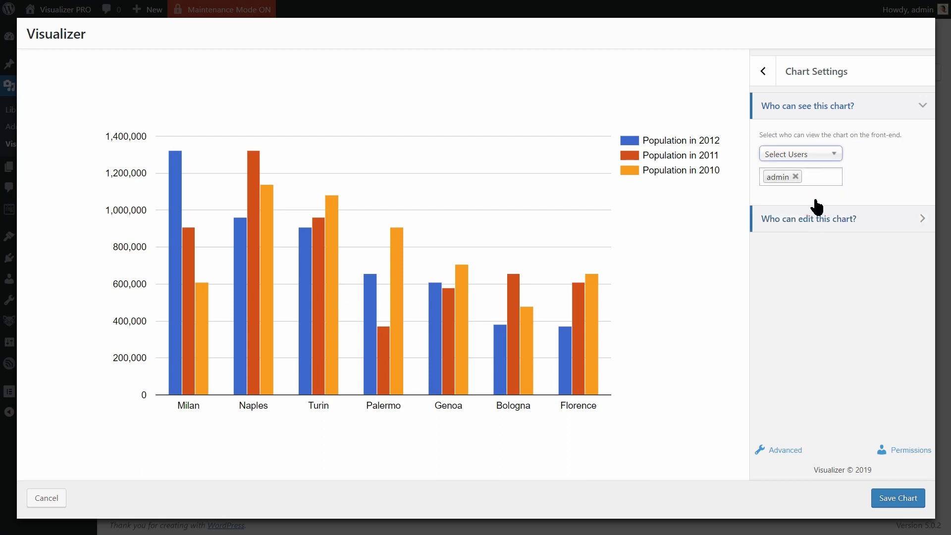
click(799, 176)
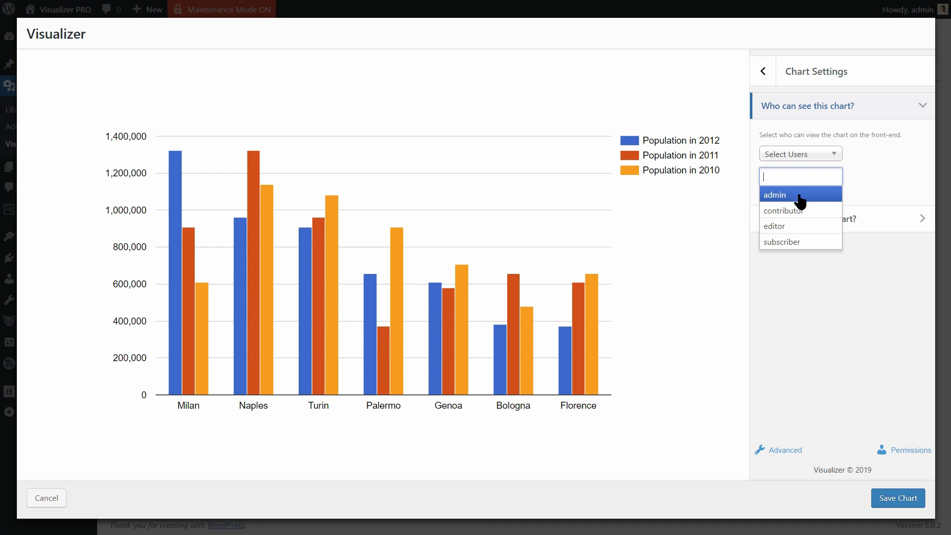
click(774, 195)
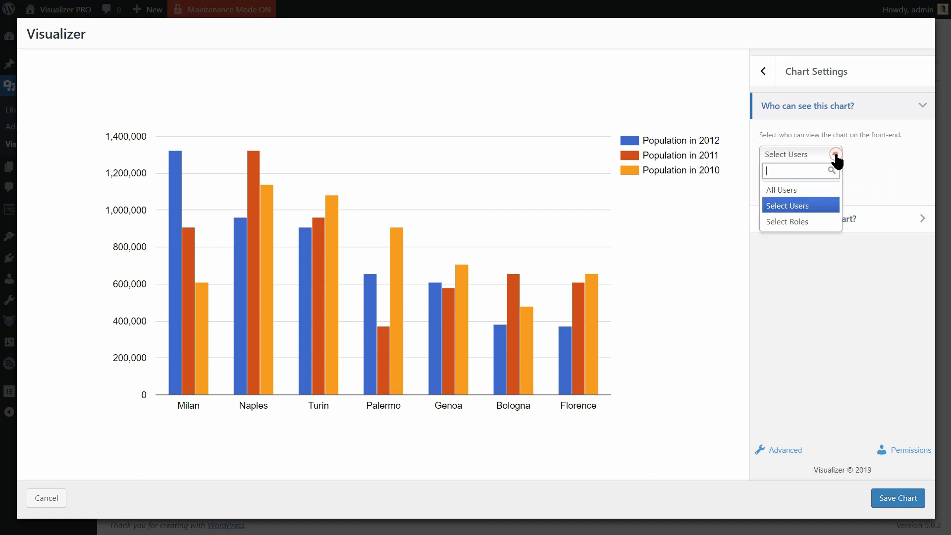
click(786, 221)
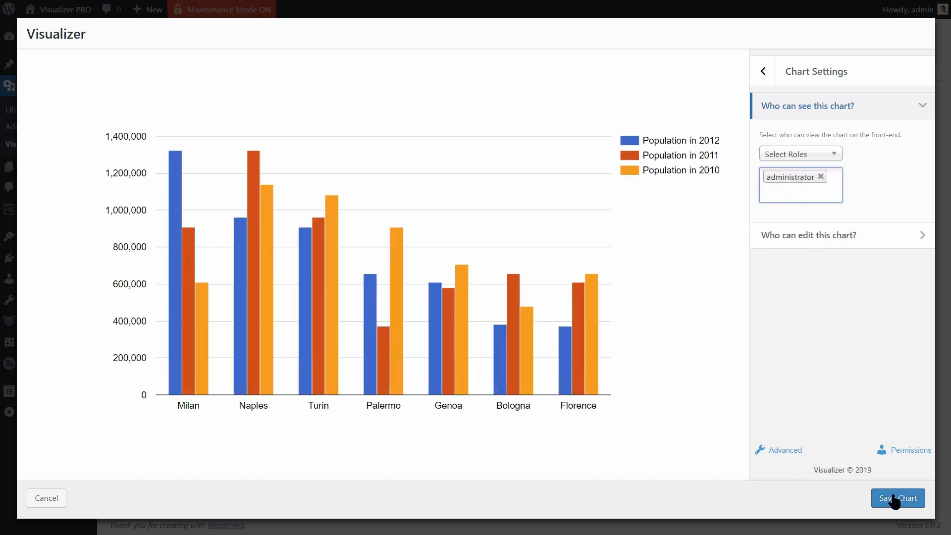
Step: Save chart #37's permissions and view the Visualizer: Tables & Charts Manager PRO post as admin
click(897, 498)
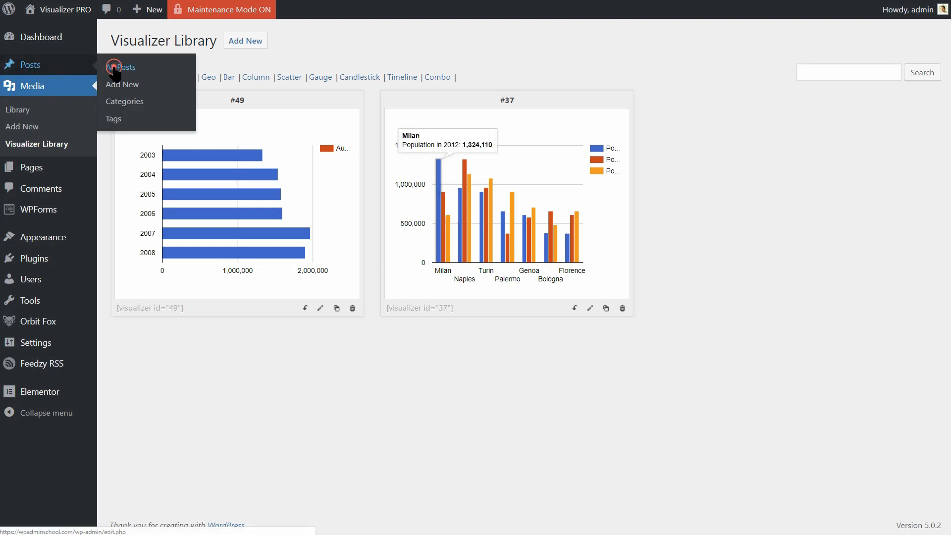
click(121, 67)
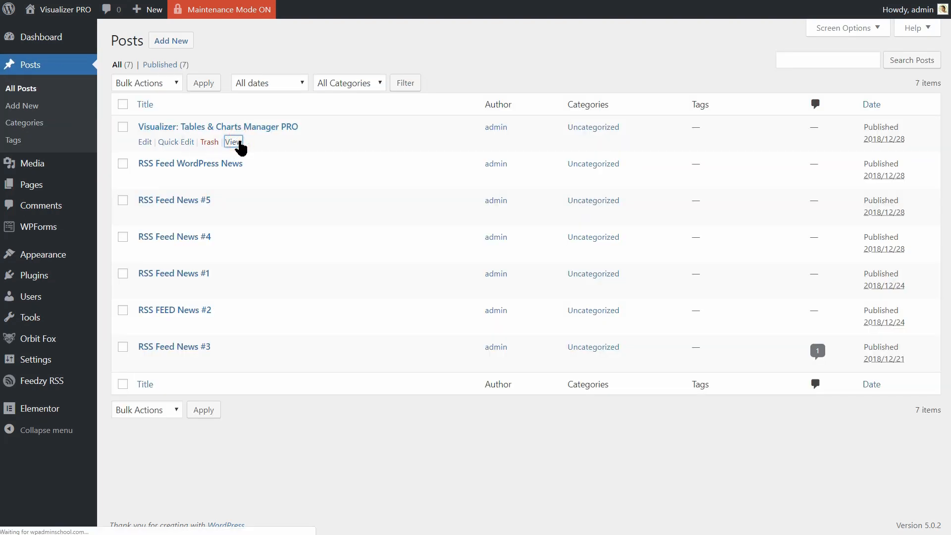
click(232, 141)
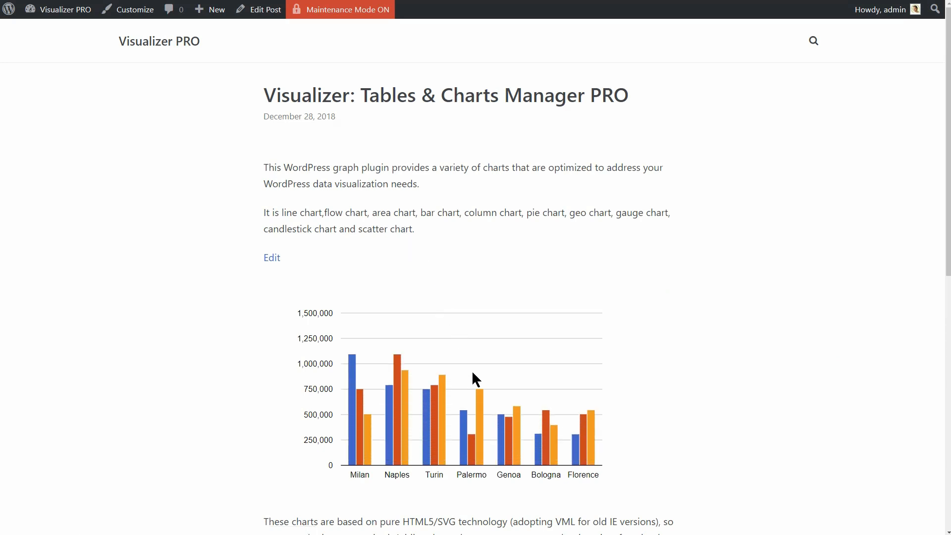
click(880, 9)
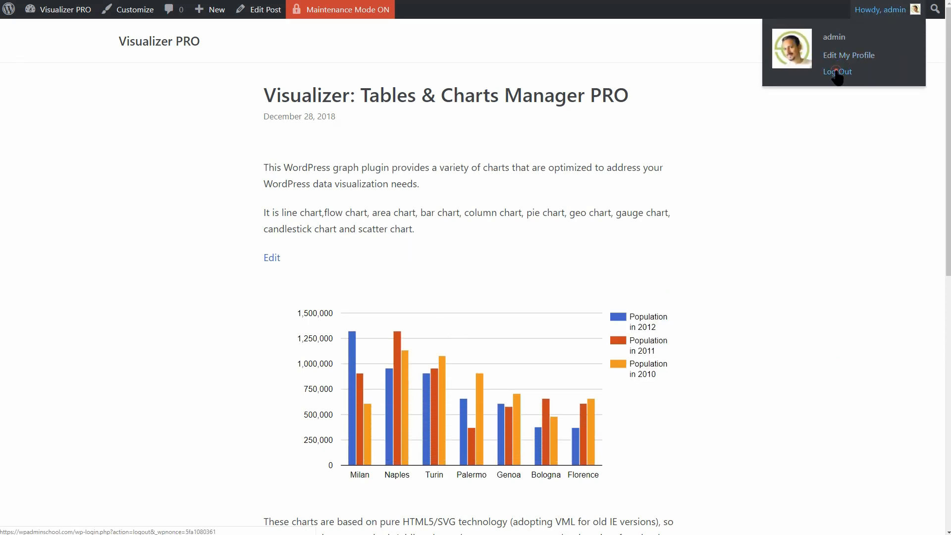
Step: Log out of admin, sign in as editor, check the Visualizer post and return to the Dashboard
click(838, 71)
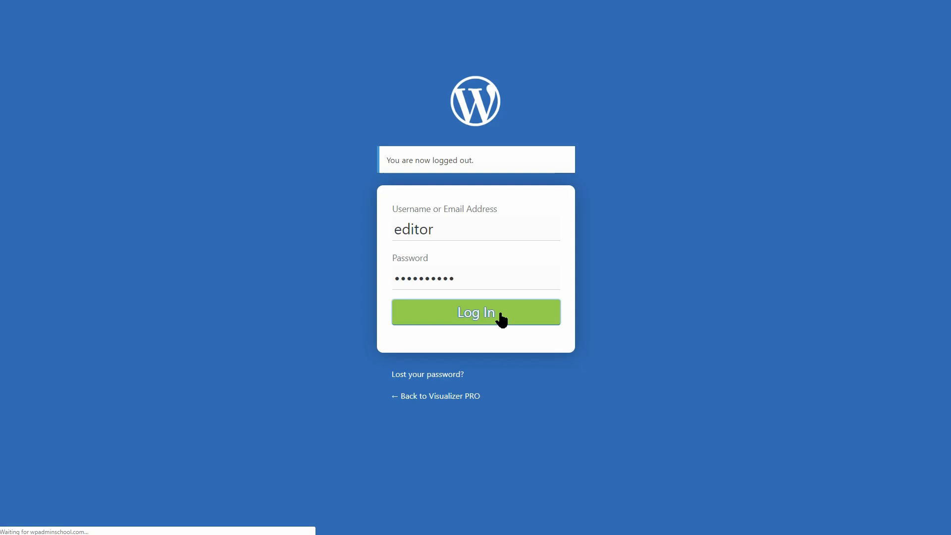
click(475, 312)
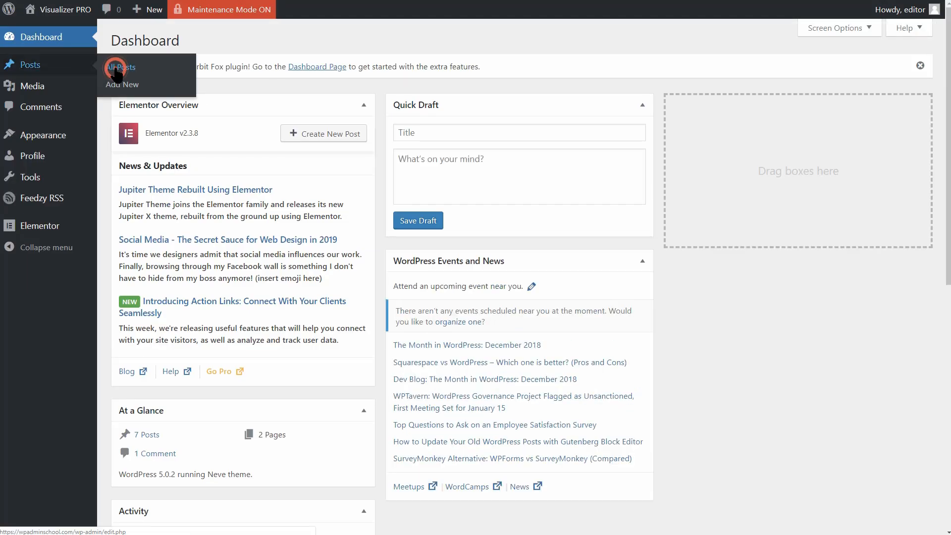
click(65, 9)
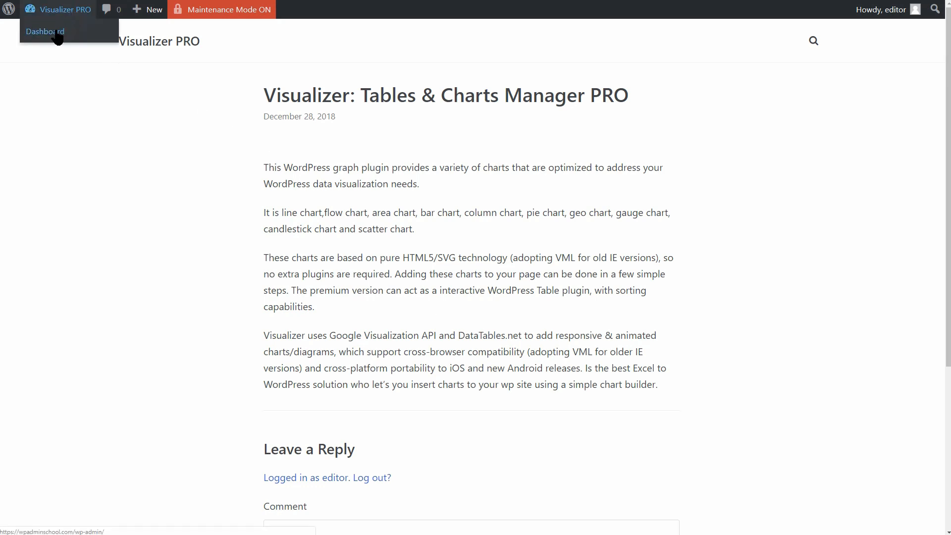
click(44, 32)
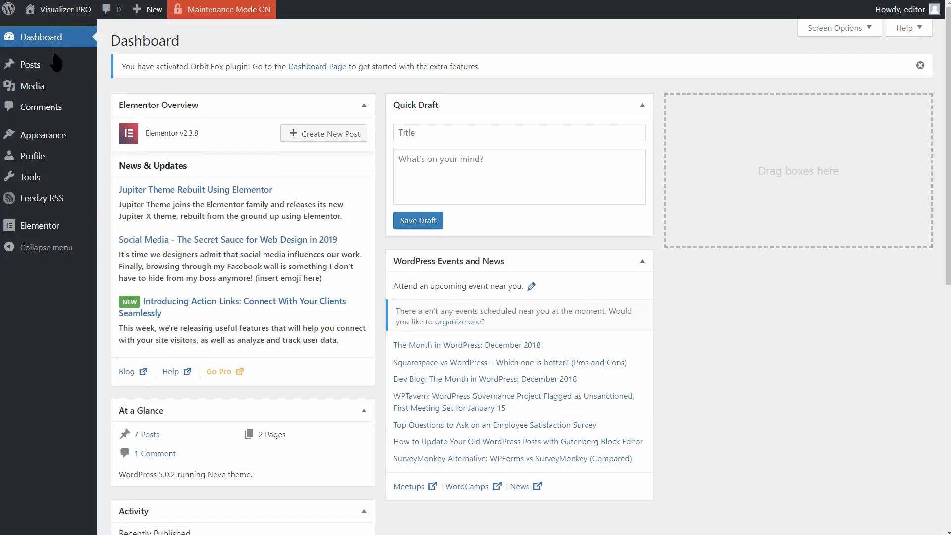
mouse_move(34, 85)
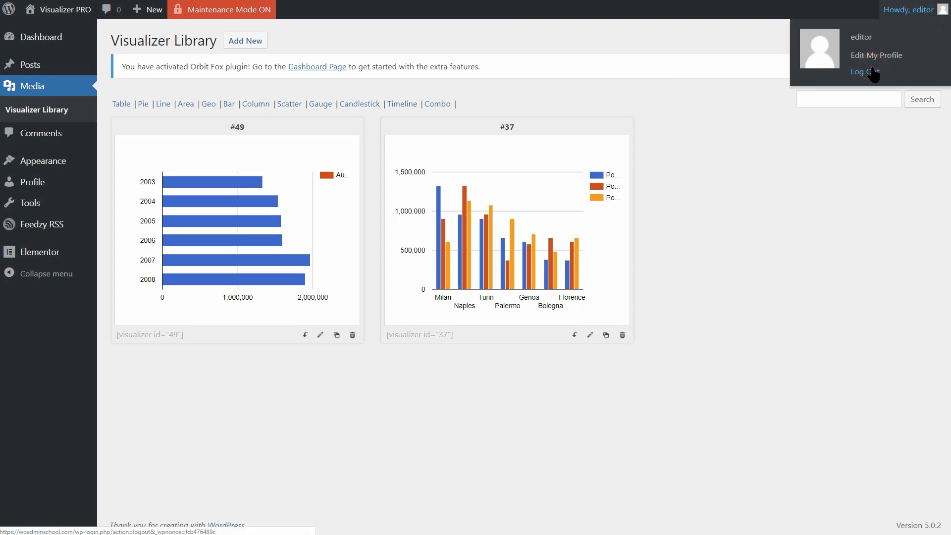
Step: Log out of the editor account and sign back in as admin
click(860, 71)
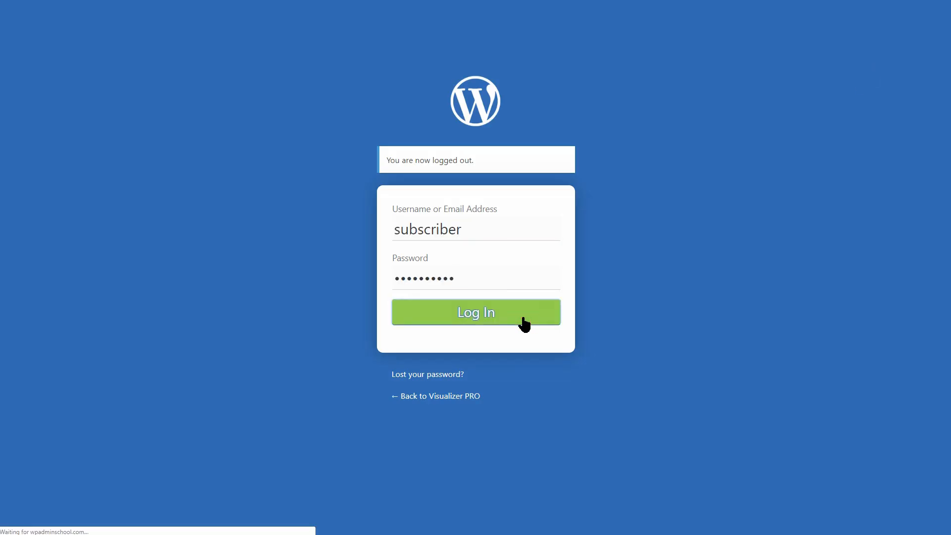
click(476, 312)
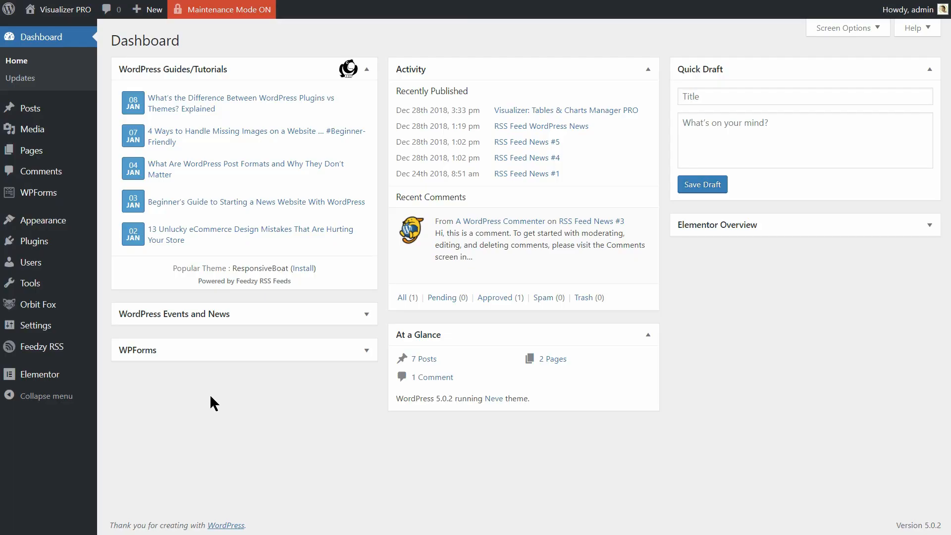
mouse_move(31, 262)
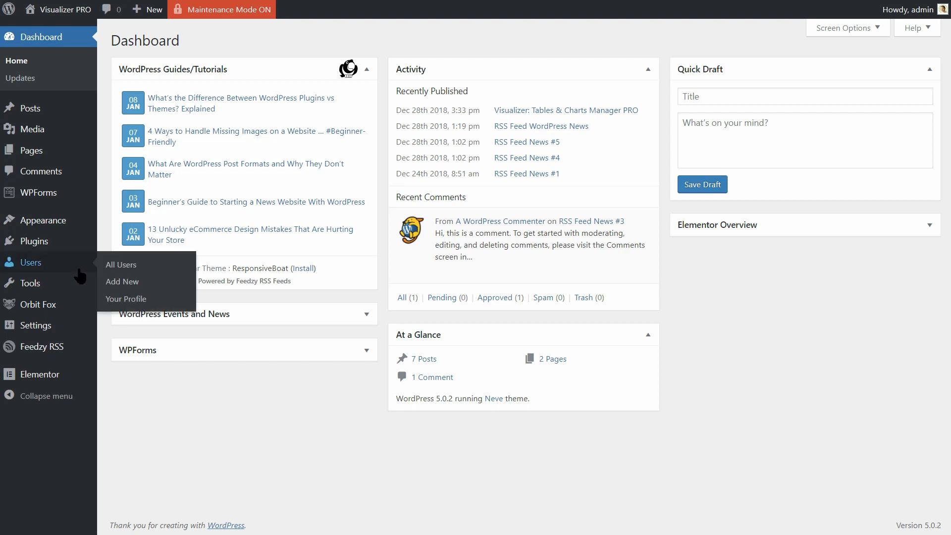
Step: Show the Users list with the admin, contributor, editor and subscriber accounts
click(120, 265)
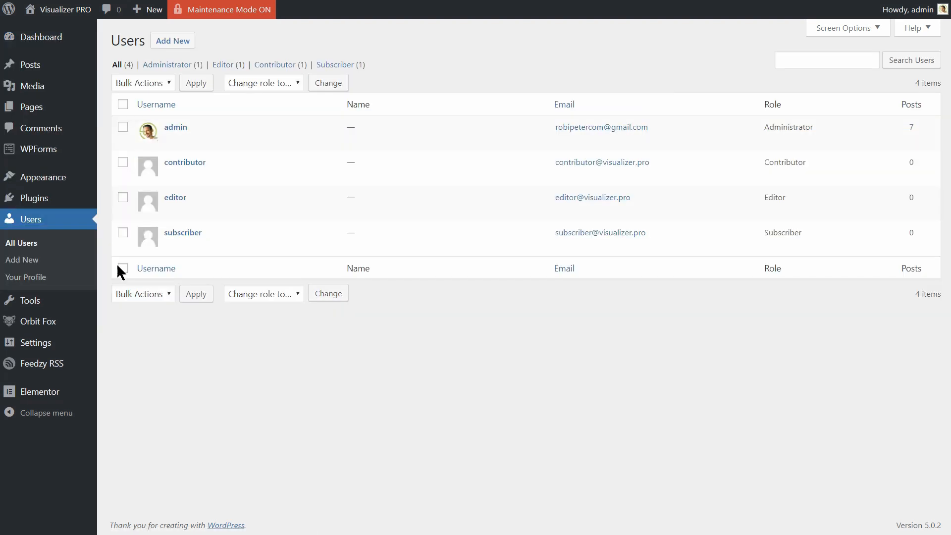
mouse_move(175, 197)
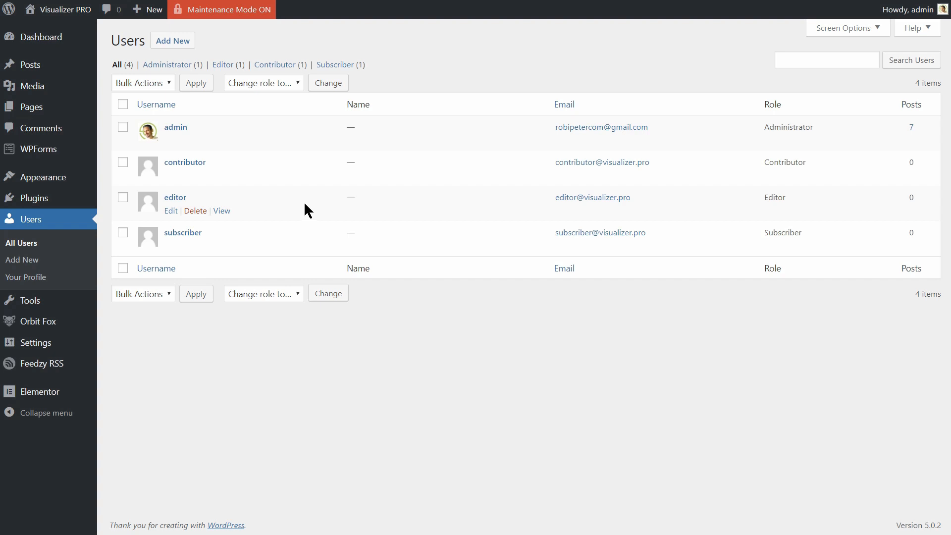
mouse_move(279, 210)
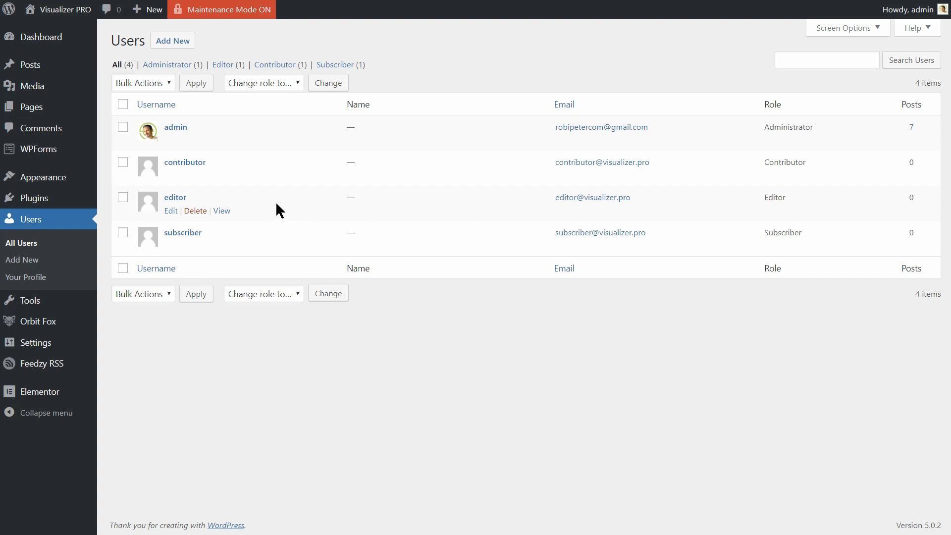
mouse_move(252, 209)
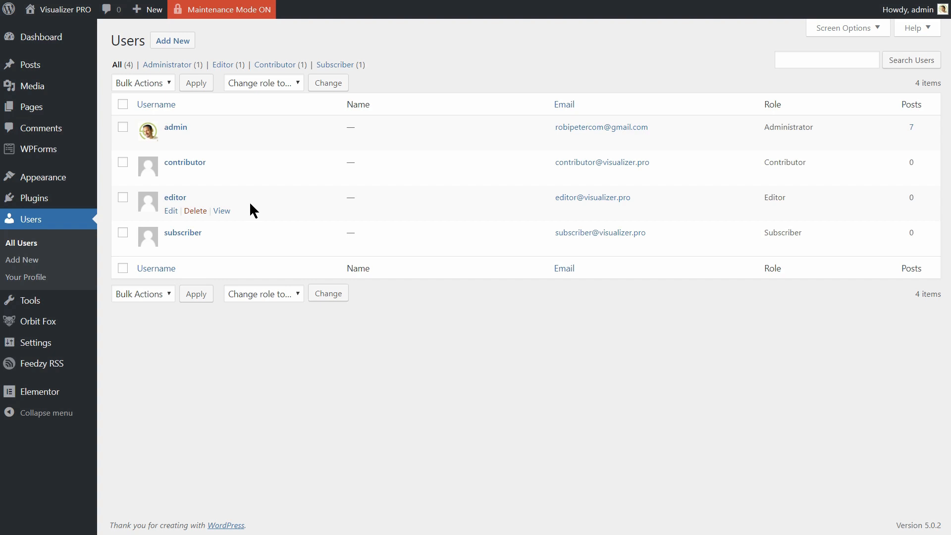
mouse_move(32, 85)
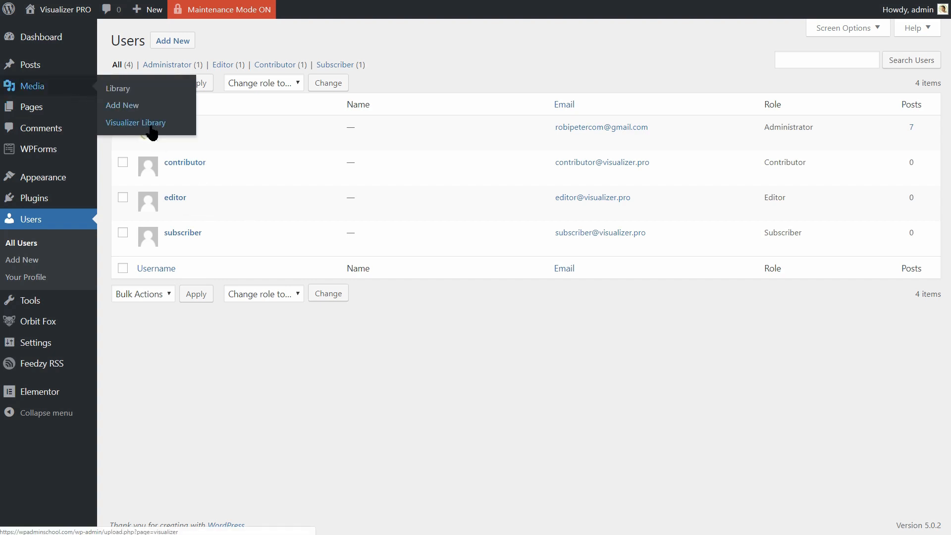
Step: Edit chart #37 and set 'Who can edit this chart?' to Select Users with the editor user
click(136, 123)
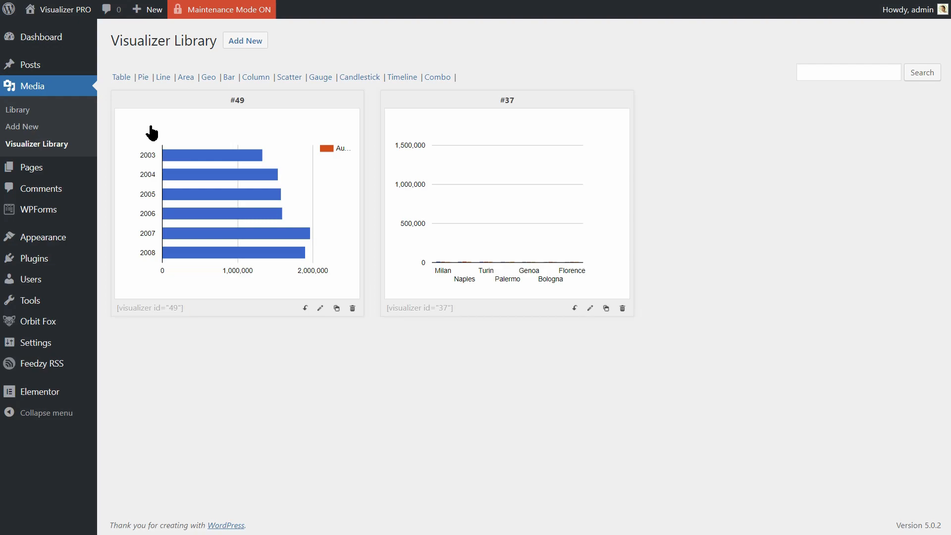
click(589, 308)
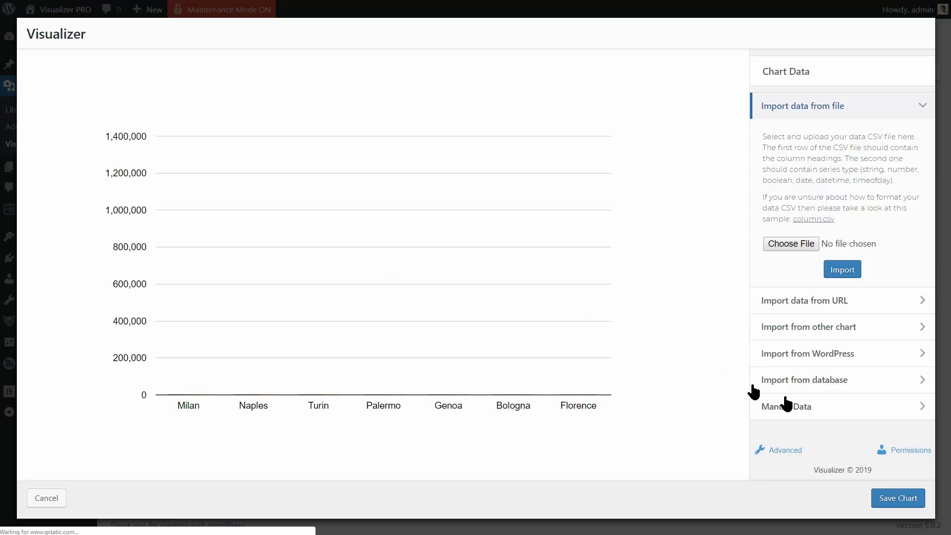
click(910, 449)
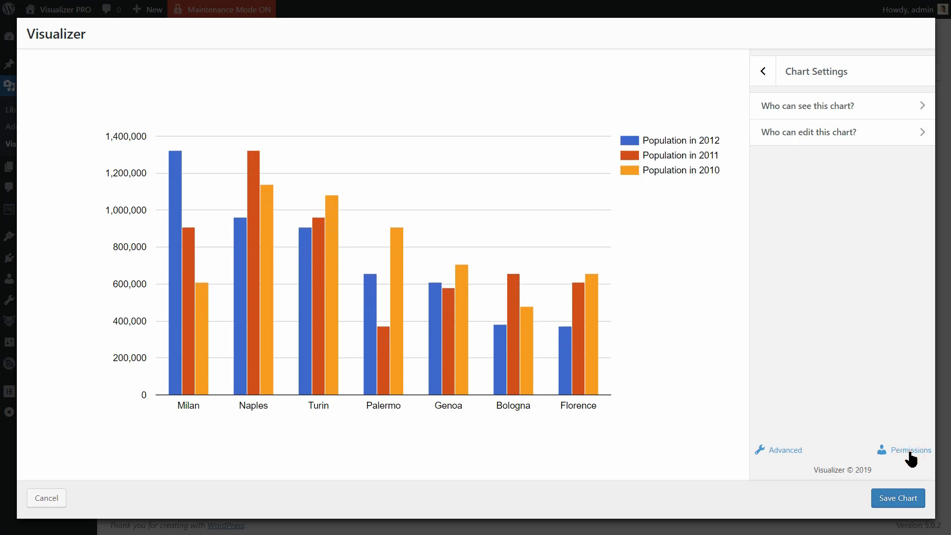
click(807, 132)
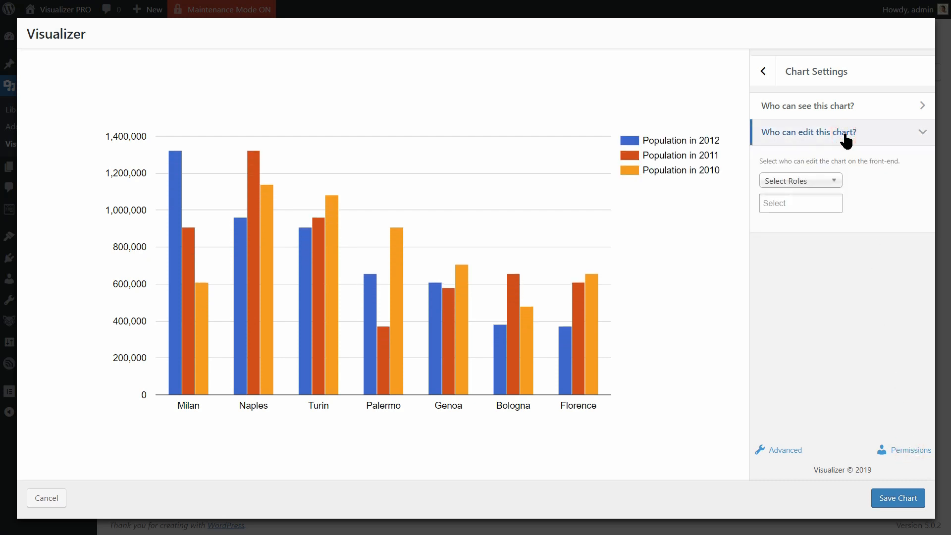
click(801, 180)
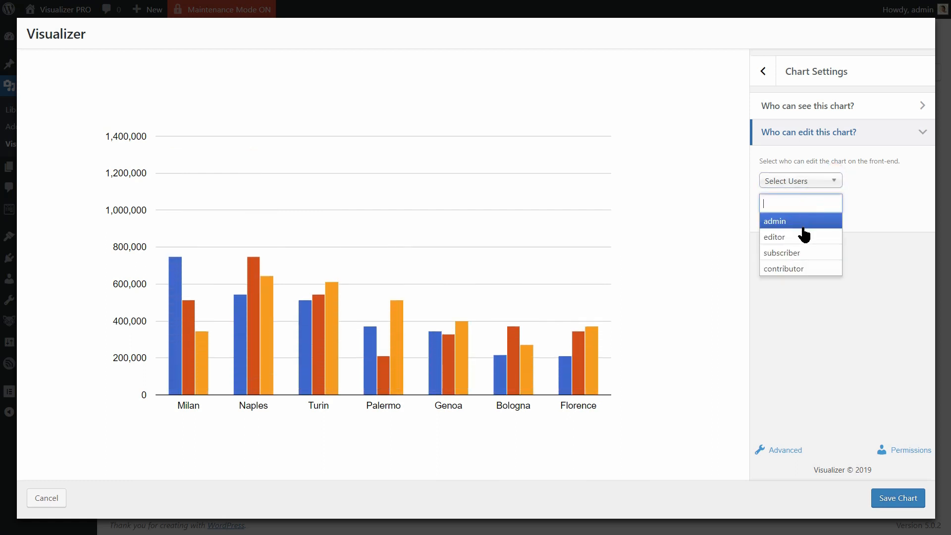
click(774, 237)
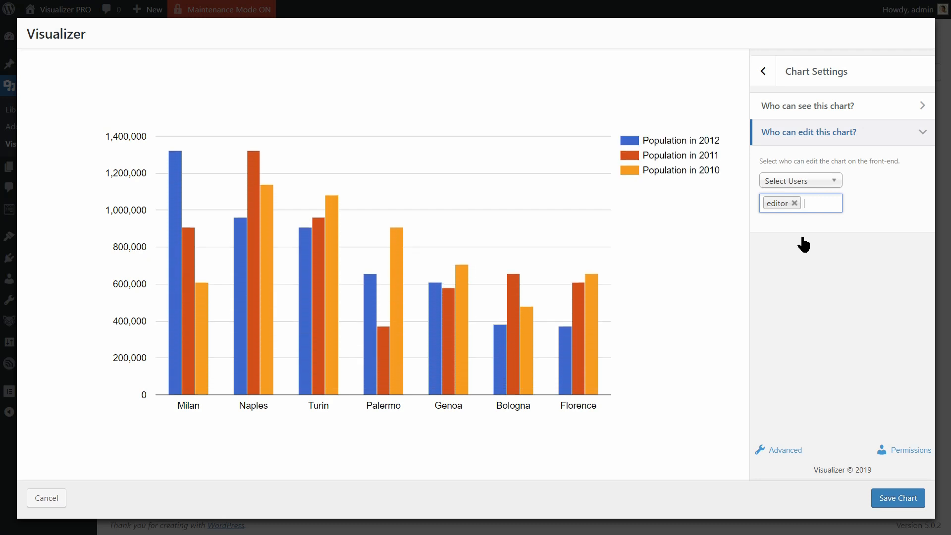
Step: Try All Users, then return to Select Users granting edit access to editor and admin
click(800, 181)
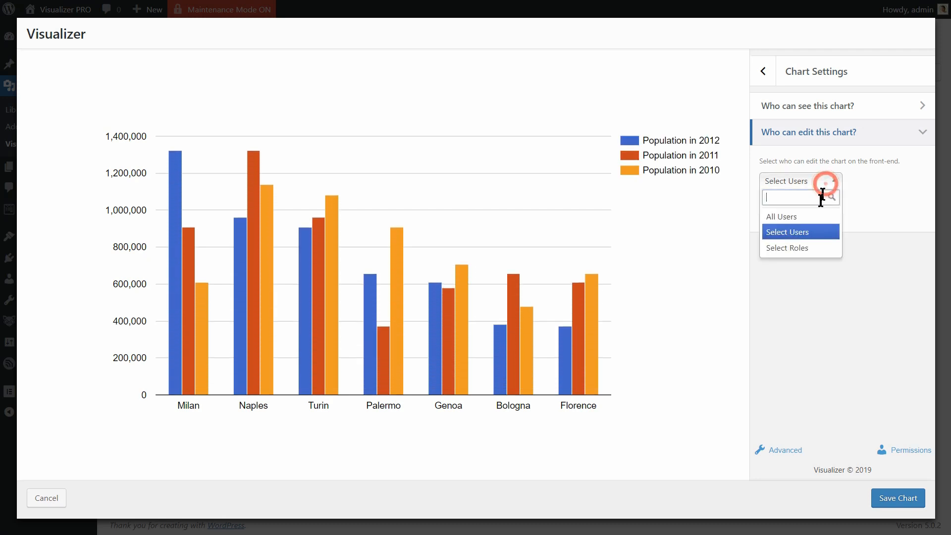
click(782, 217)
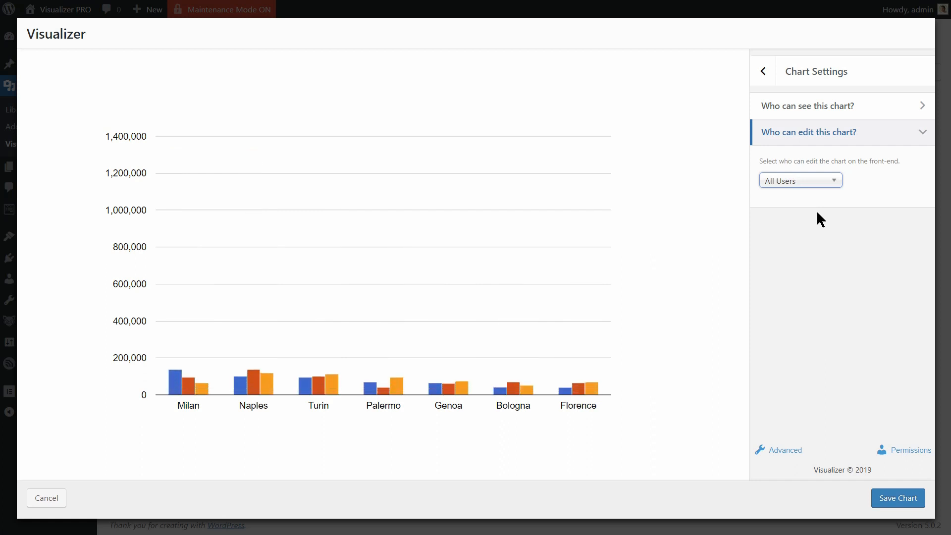
click(800, 180)
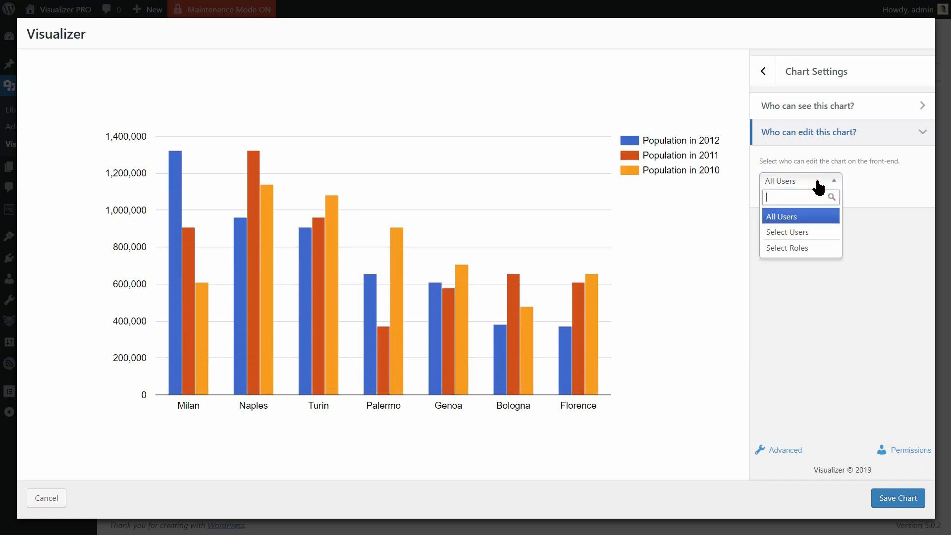
click(787, 232)
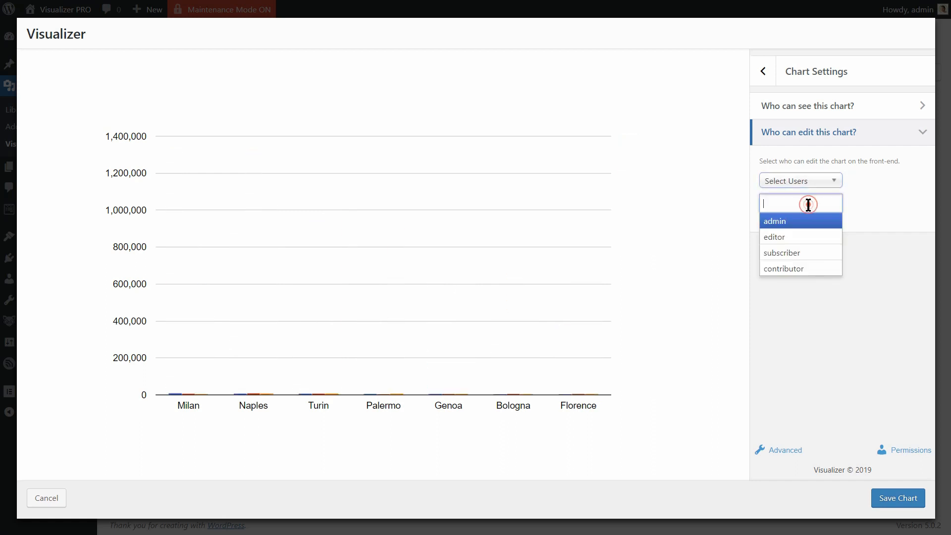
click(774, 237)
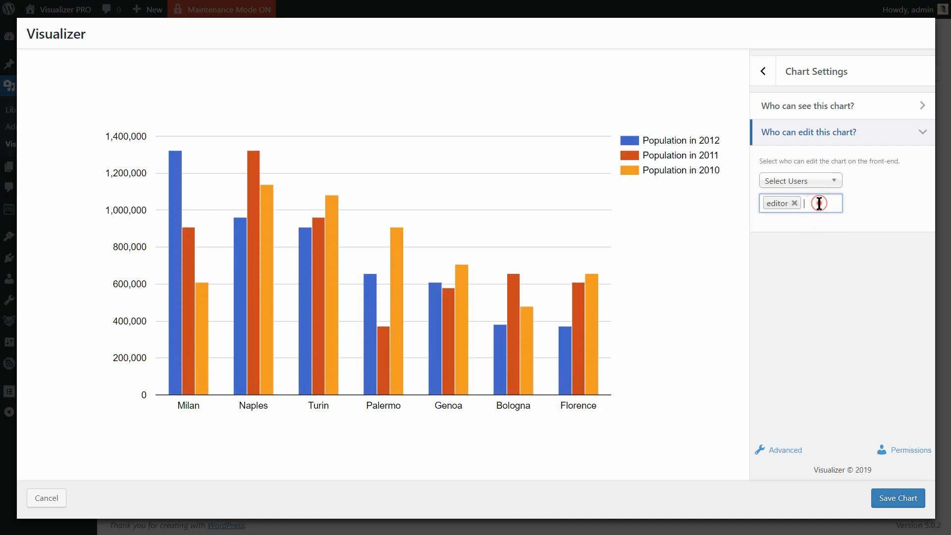
click(819, 202)
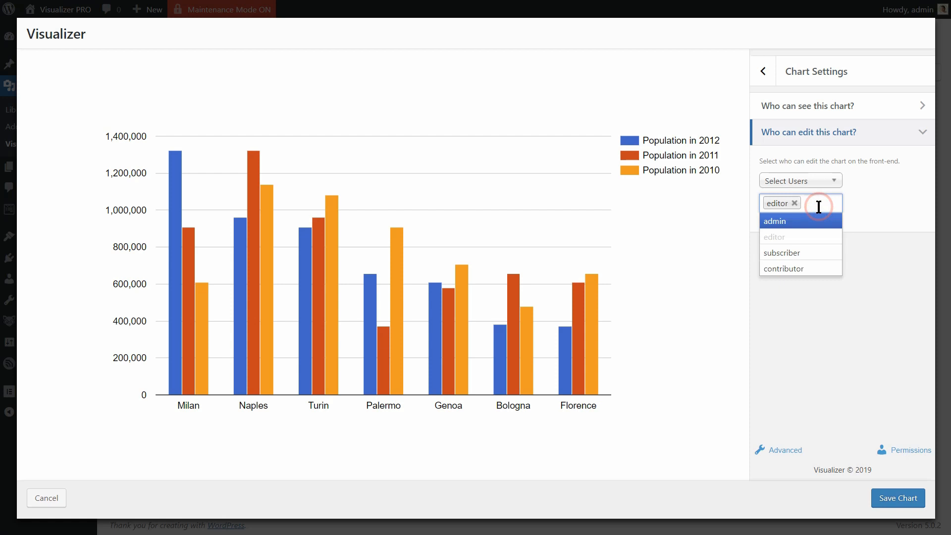
click(775, 221)
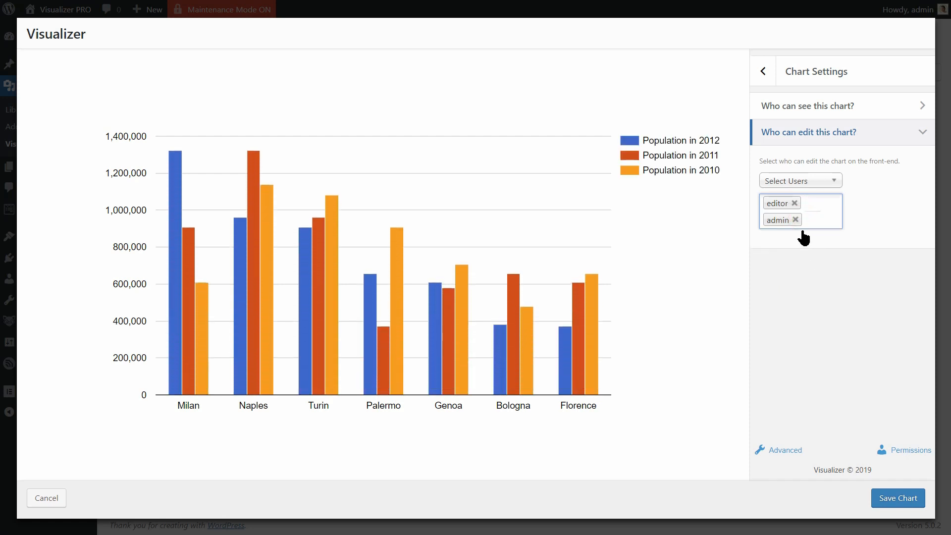
click(795, 220)
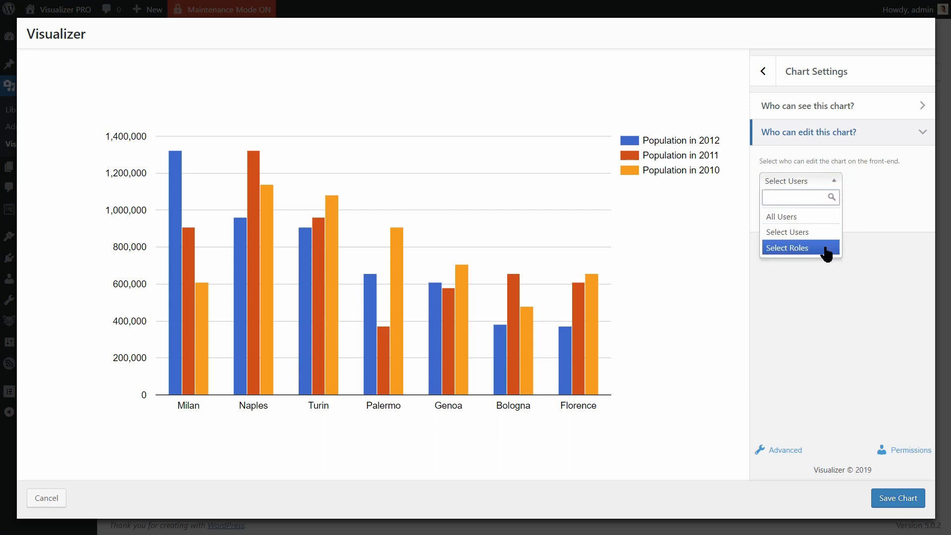
Step: Set edit access by role to administrator and editor, and save the chart
click(787, 247)
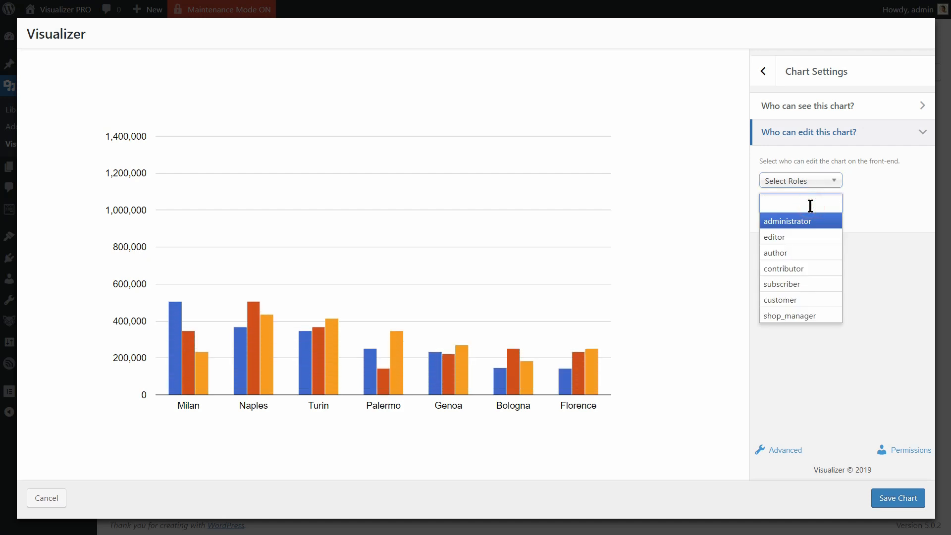
click(787, 221)
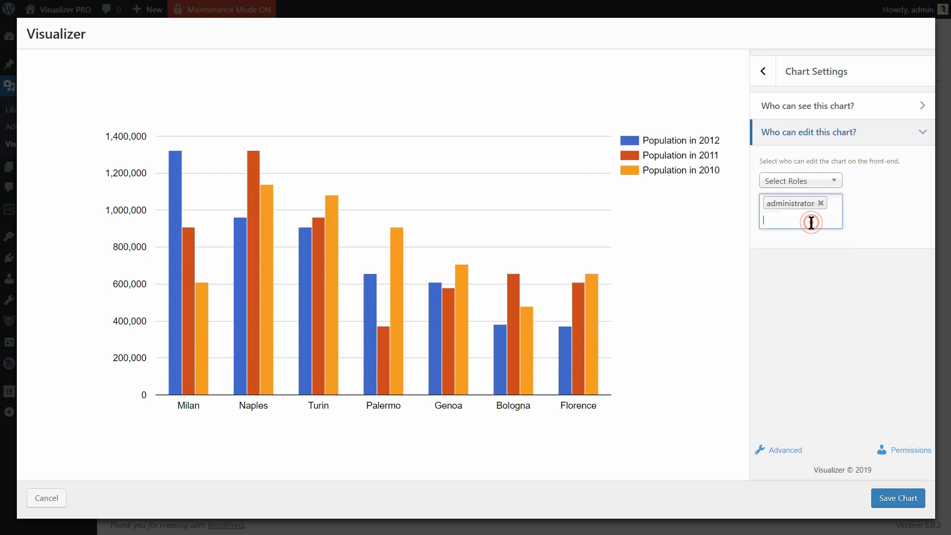
text(editor)
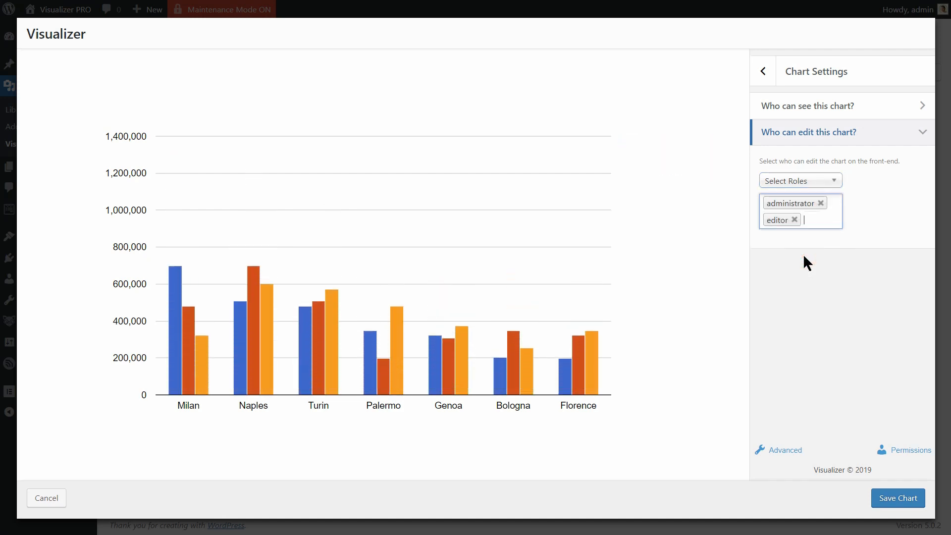
click(801, 180)
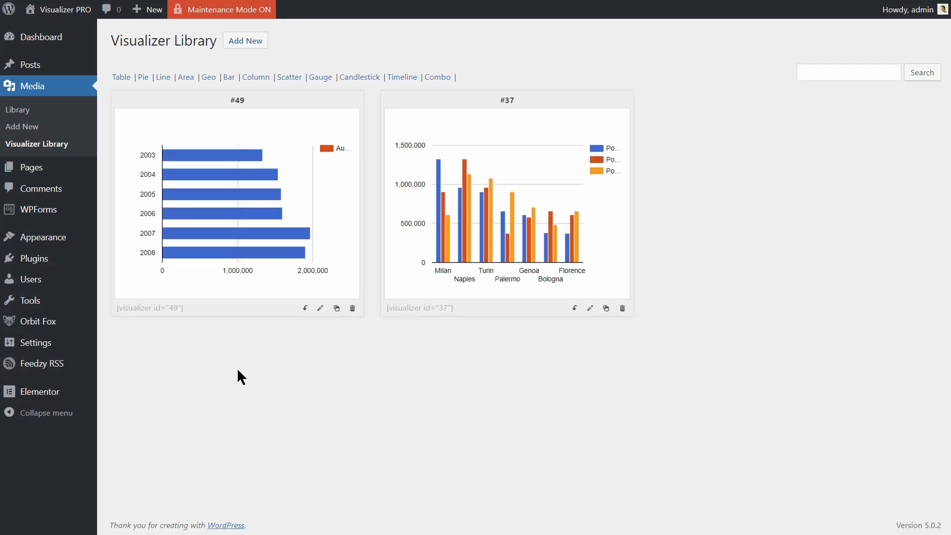
mouse_move(29, 64)
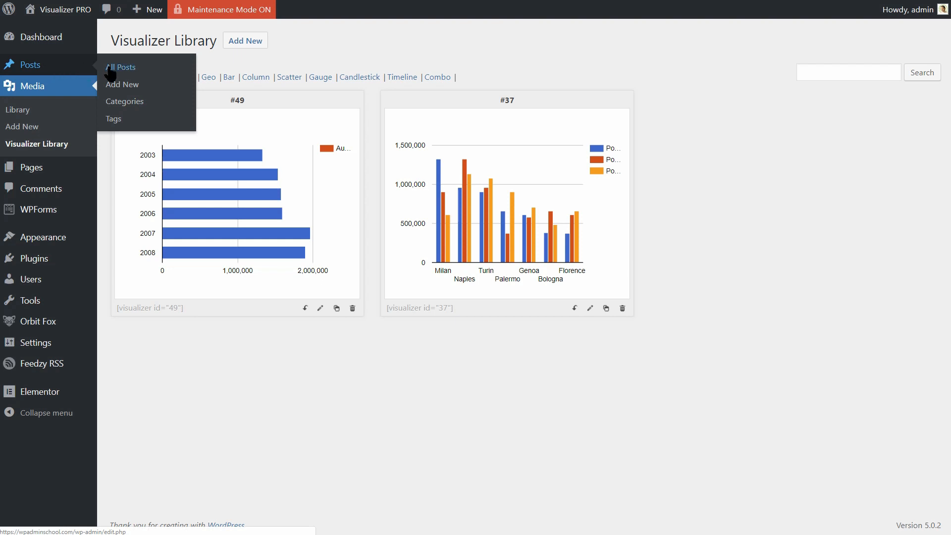
Step: View the Visualizer post, confirm its Edit link opens chart #37's data, then return to the Dashboard
click(122, 66)
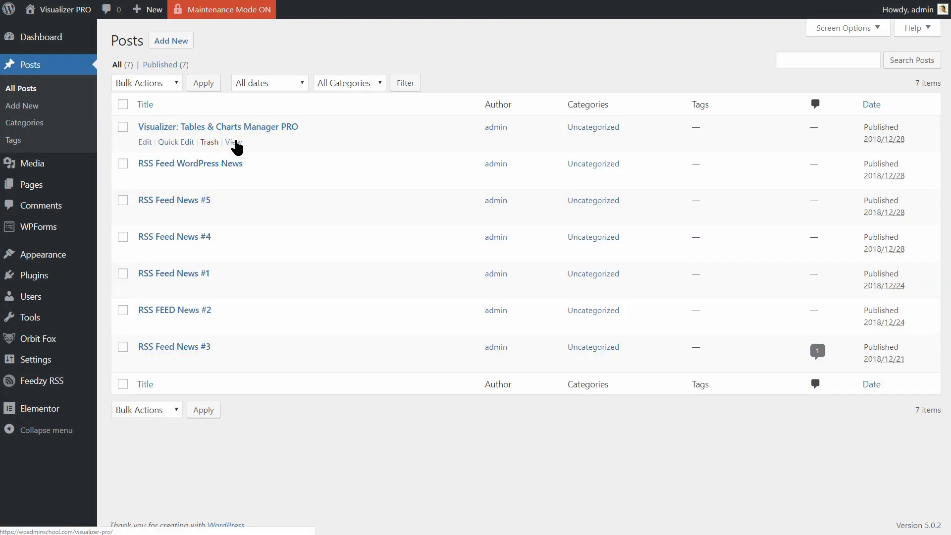
click(234, 142)
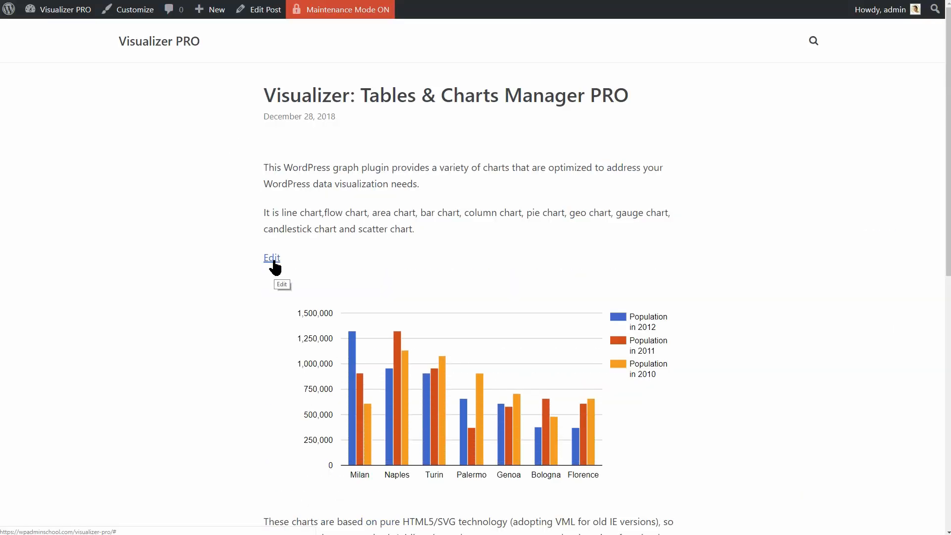
click(272, 257)
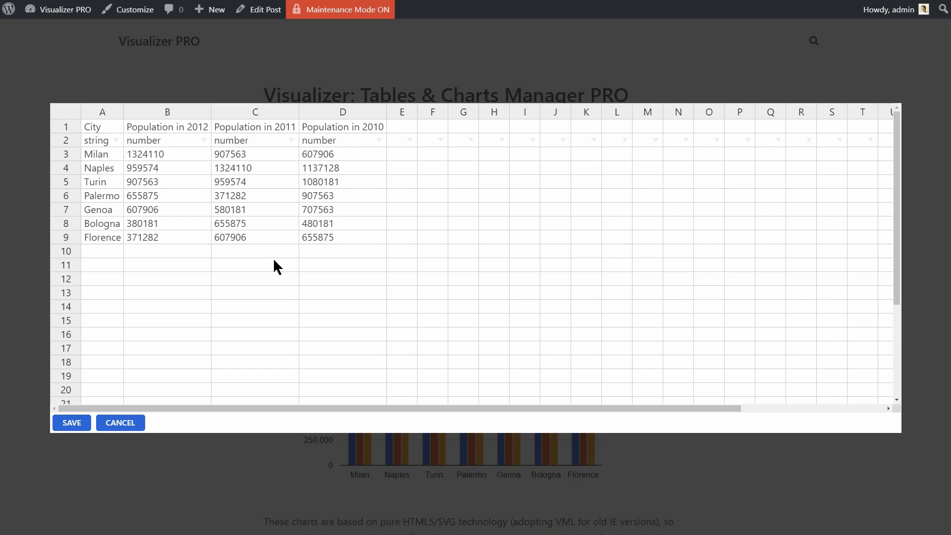
click(72, 423)
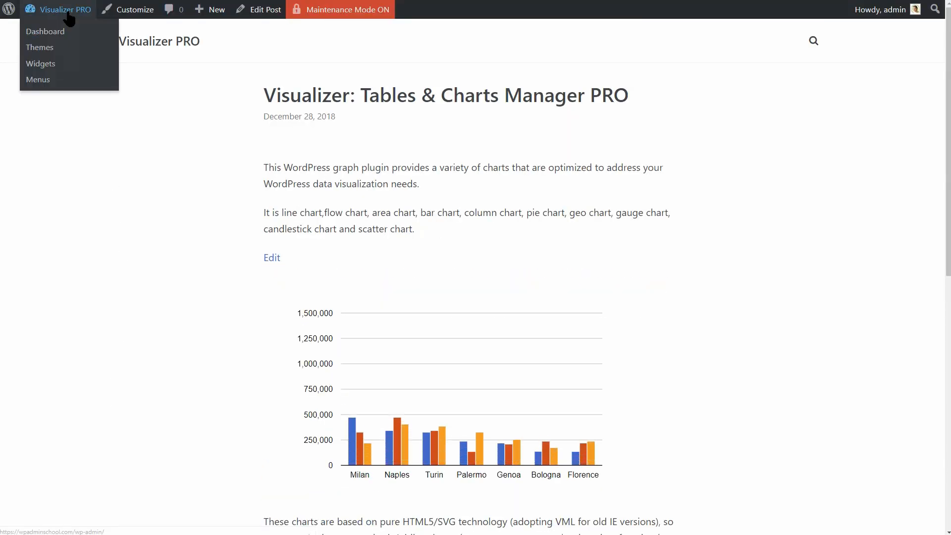
click(45, 31)
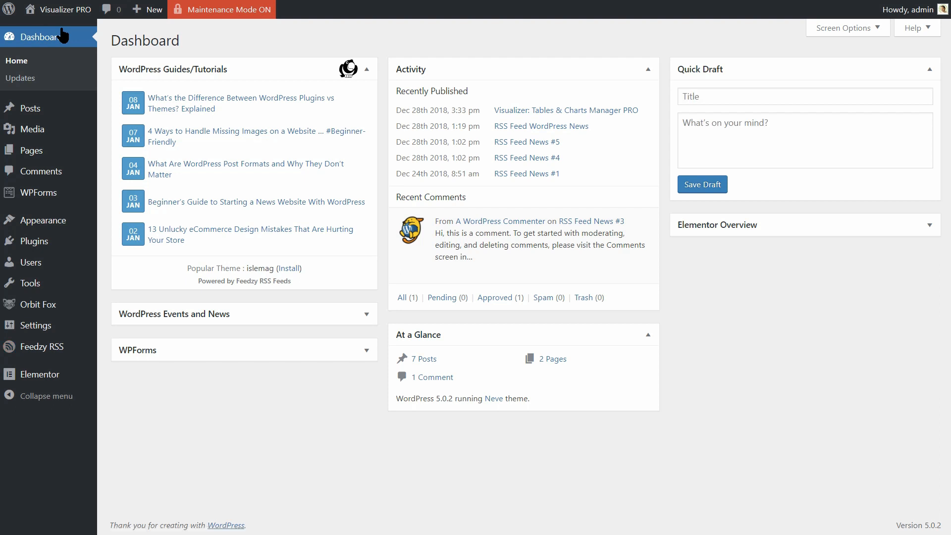
mouse_move(29, 129)
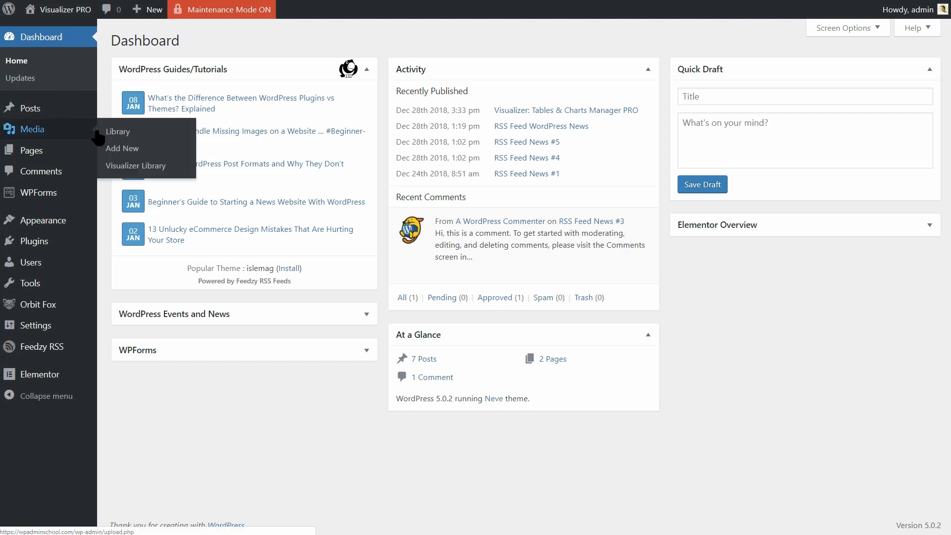
Step: Reopen chart #37 from the Visualizer Library in the chart editor
click(137, 166)
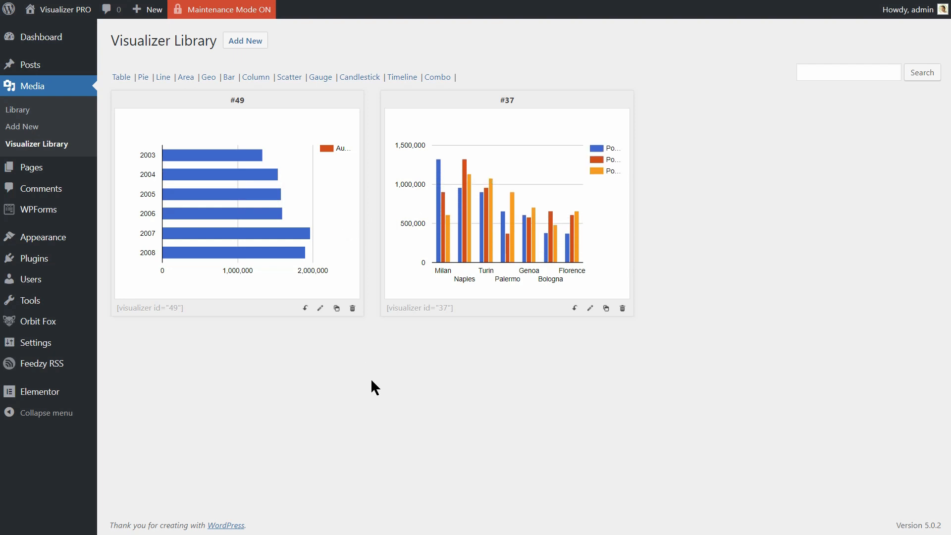
mouse_move(623, 310)
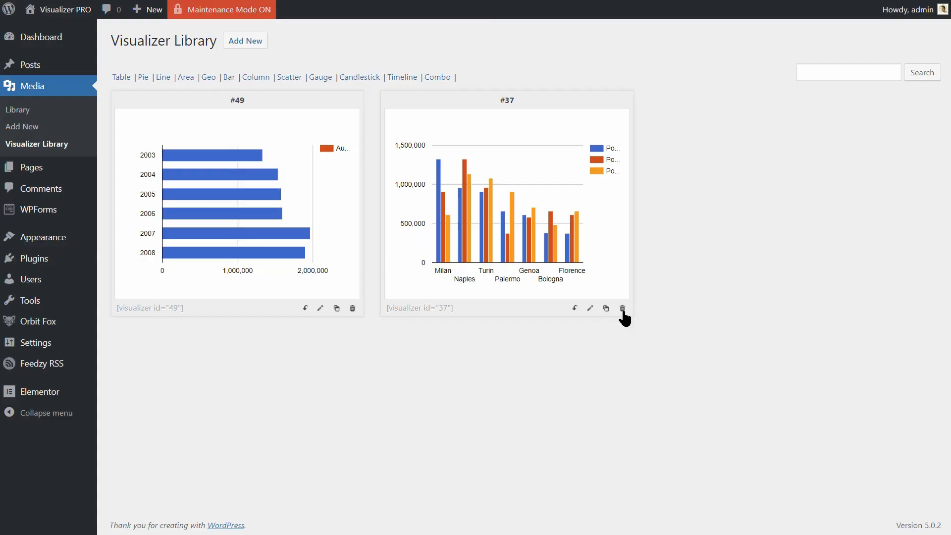
click(590, 309)
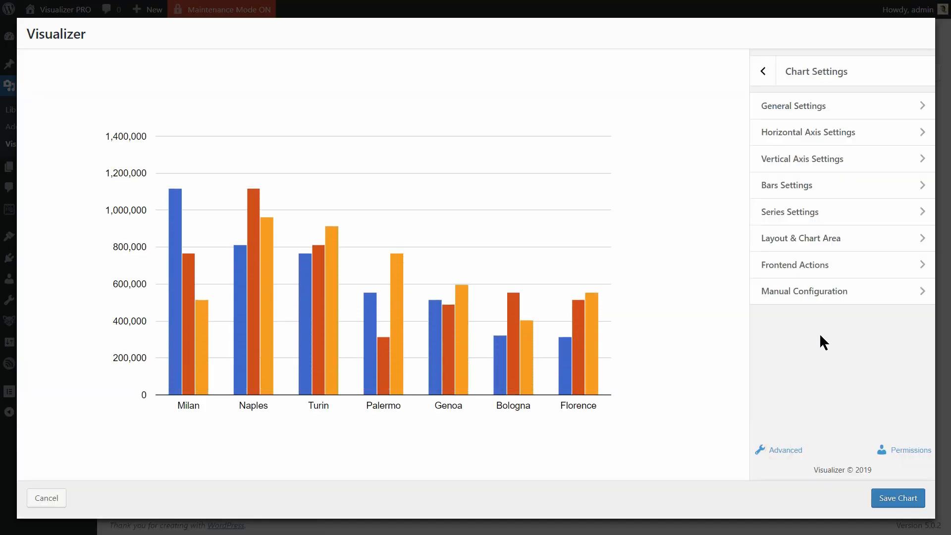
Step: Enable the Print, CSV, Excel and Copy front-end actions on chart #37 and save it
click(794, 265)
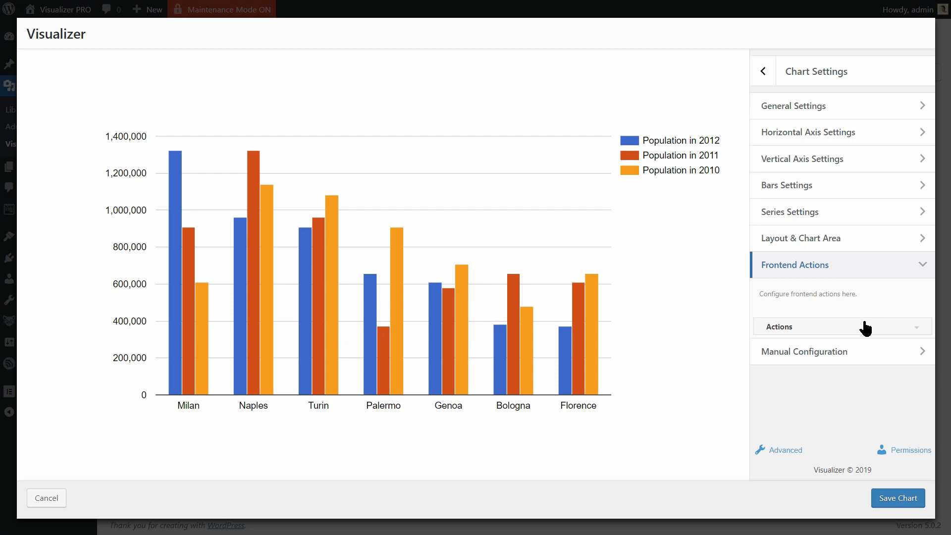
click(840, 326)
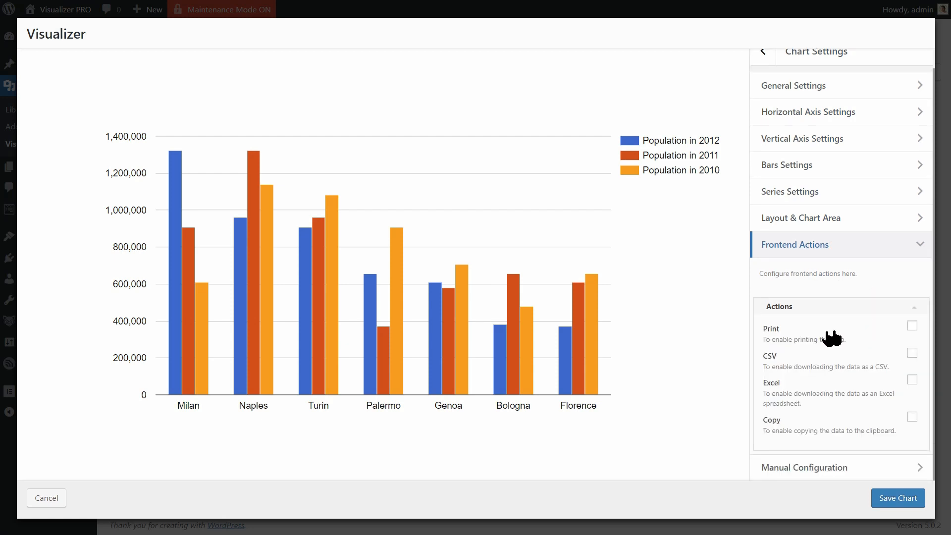
click(912, 325)
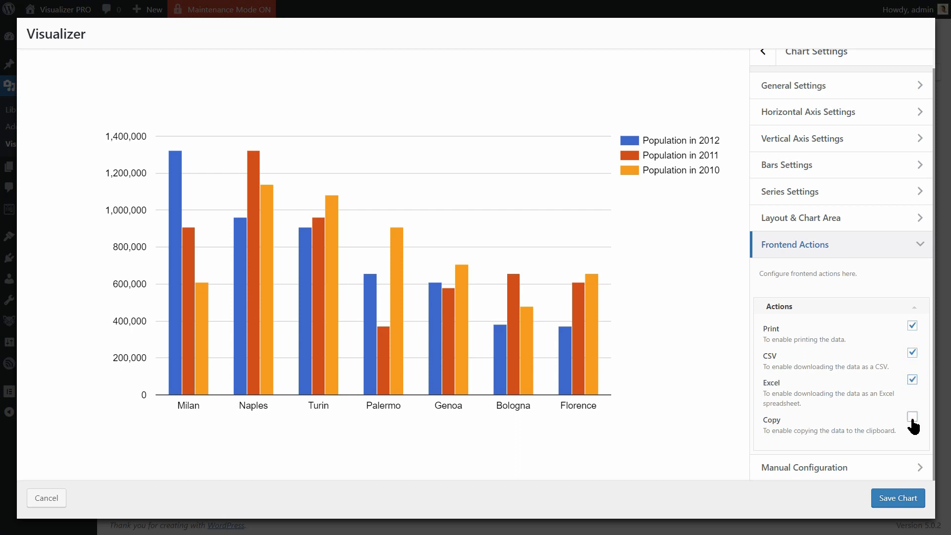
click(911, 417)
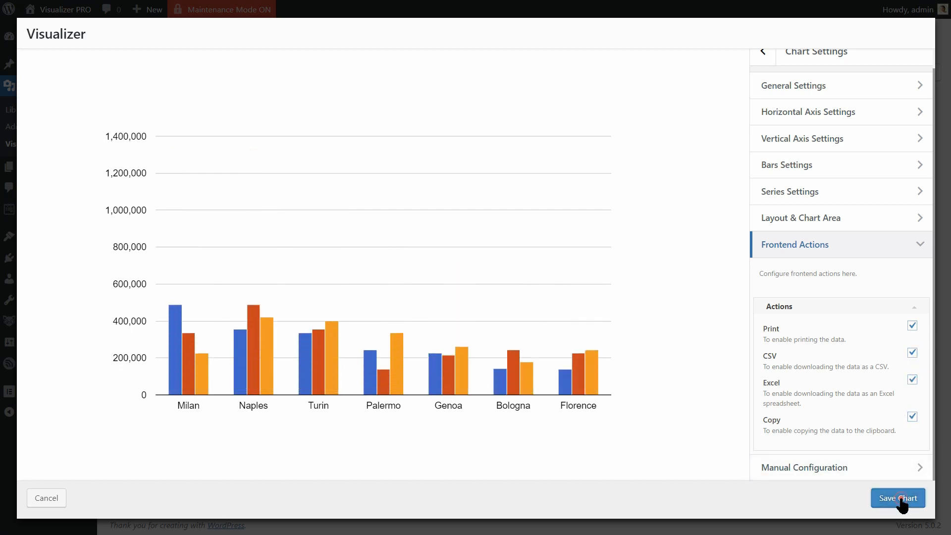
click(898, 498)
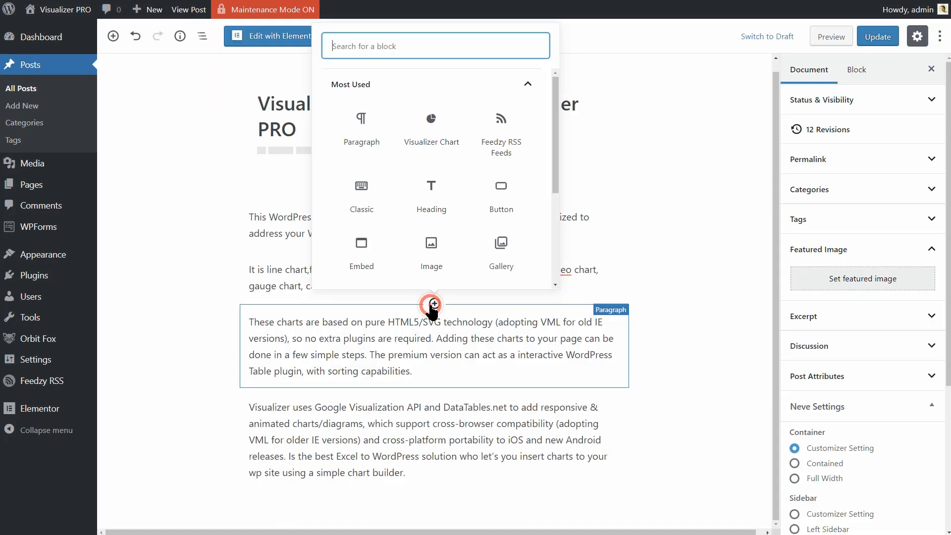
Step: Insert a Visualizer Chart block into the post showing chart #37
click(431, 128)
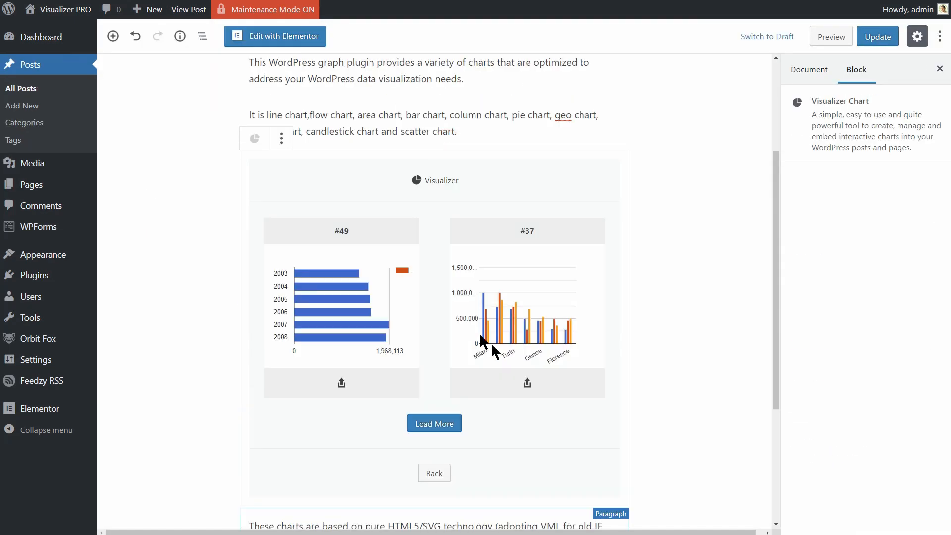
click(877, 35)
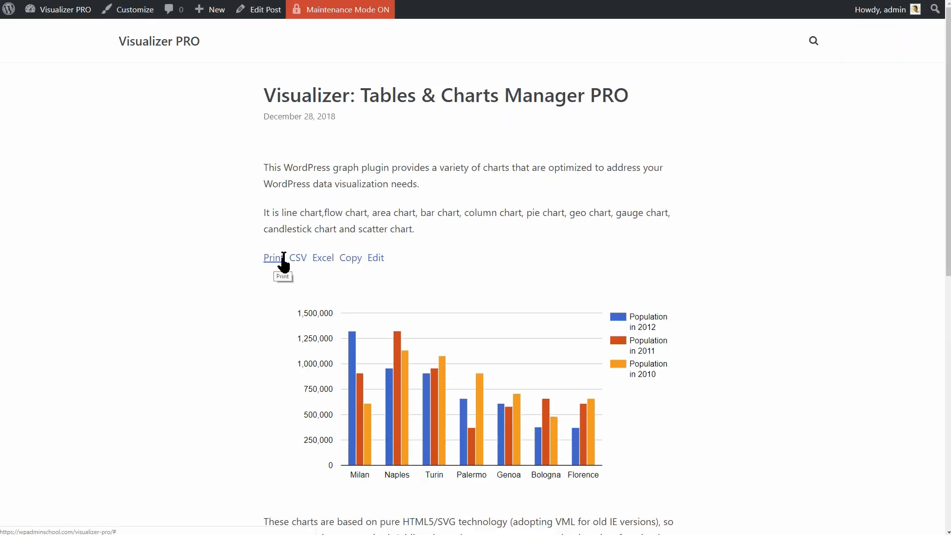
mouse_move(349, 268)
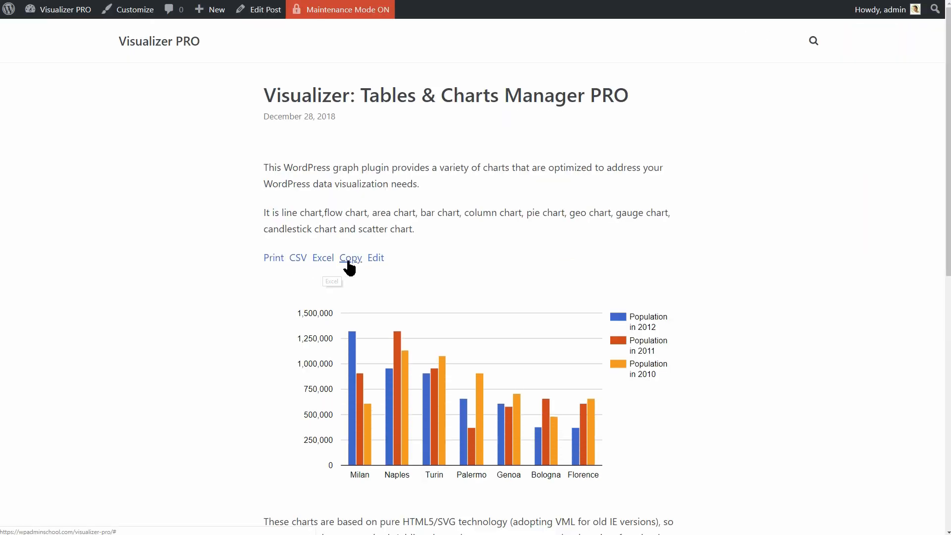
mouse_move(398, 275)
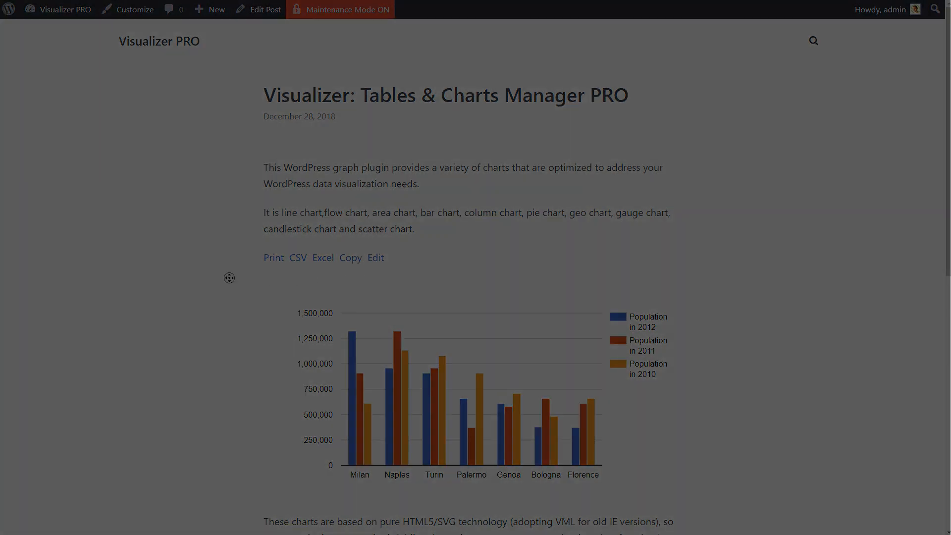
Step: Scroll down the published post past the chart with its Print, CSV, Excel, Copy and Edit links
scroll(down, 3)
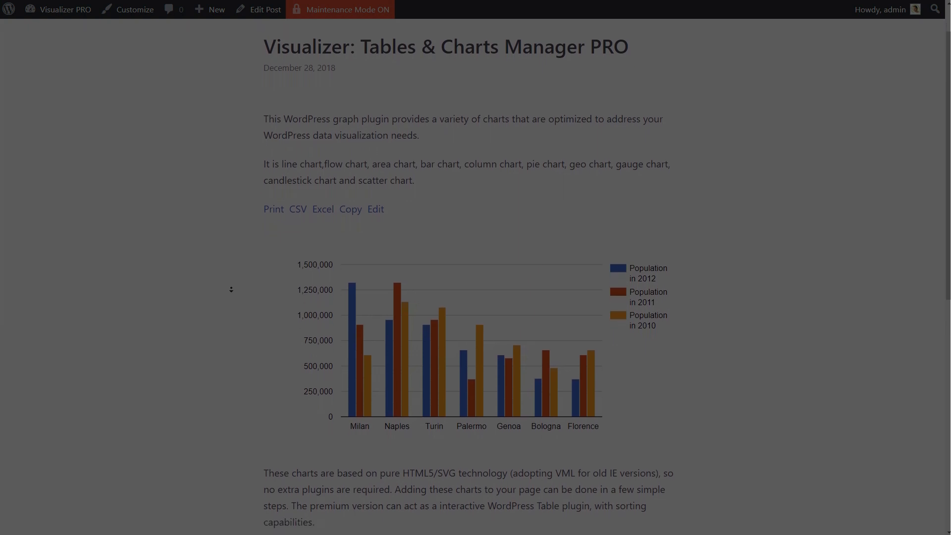
scroll(down, 3)
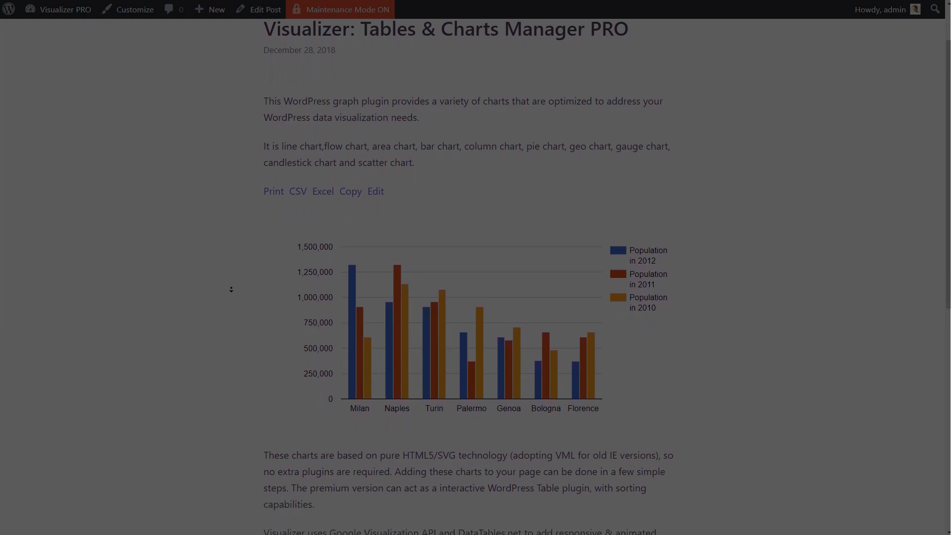
scroll(down, 3)
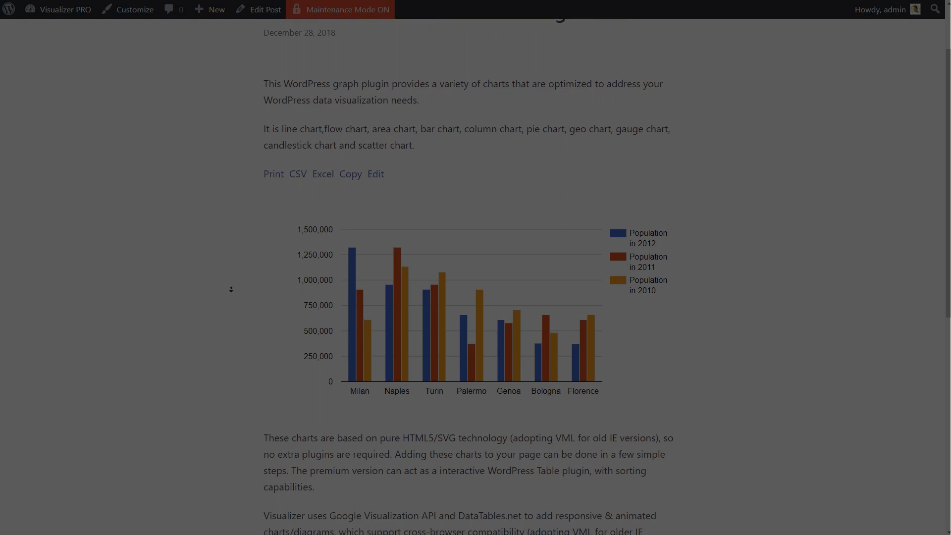